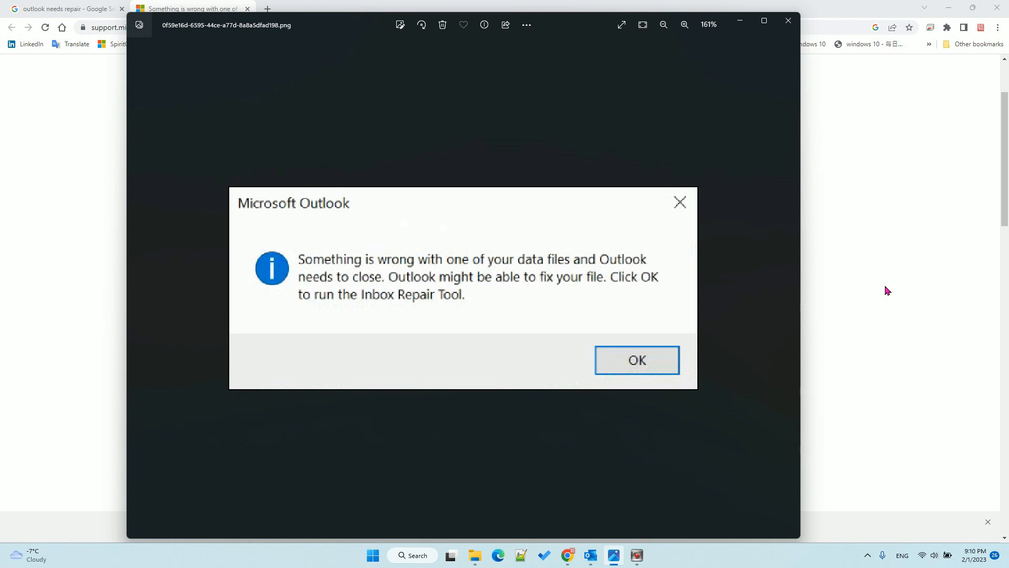
mouse_move(333, 255)
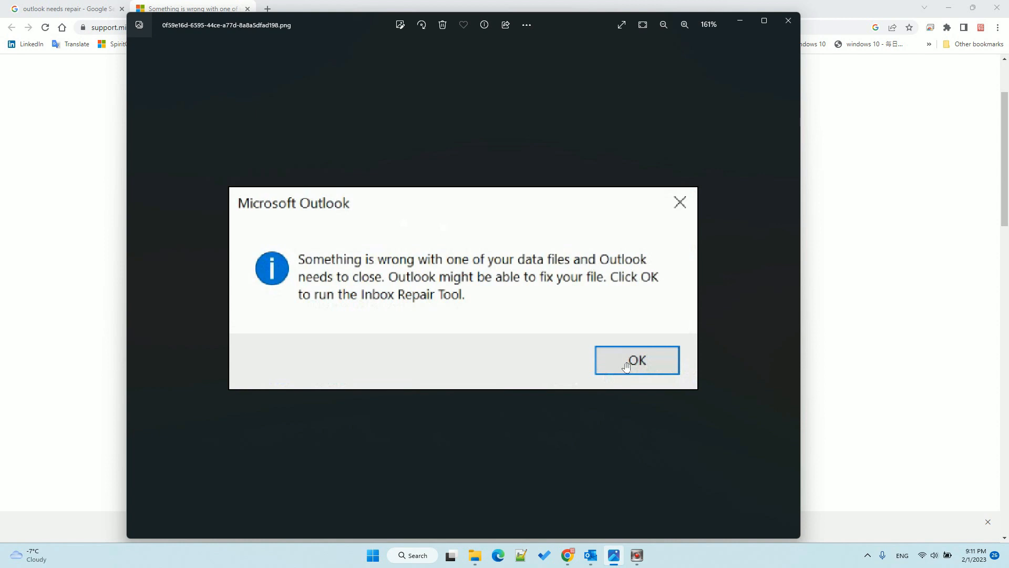
mouse_move(457, 277)
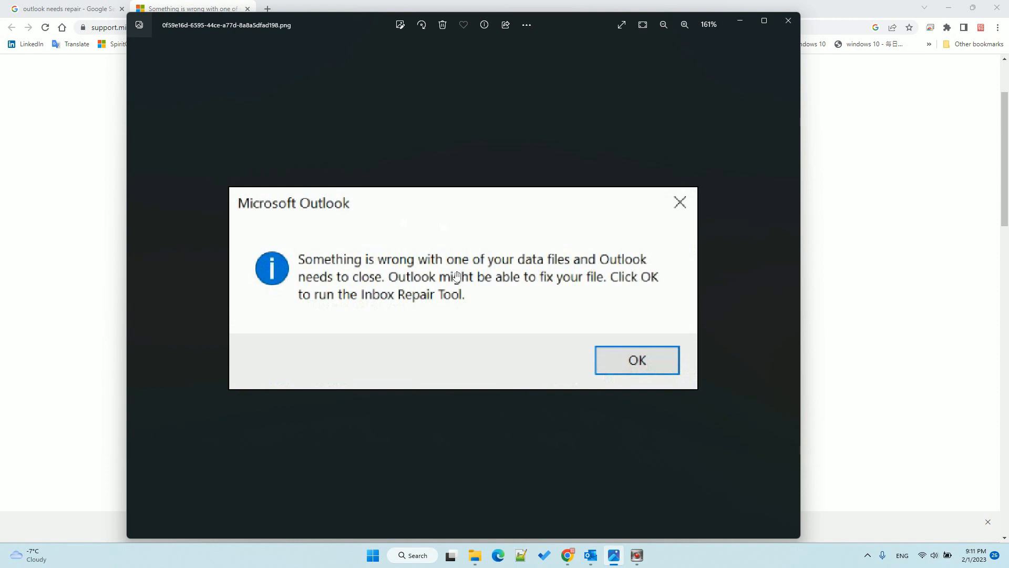
mouse_move(445, 262)
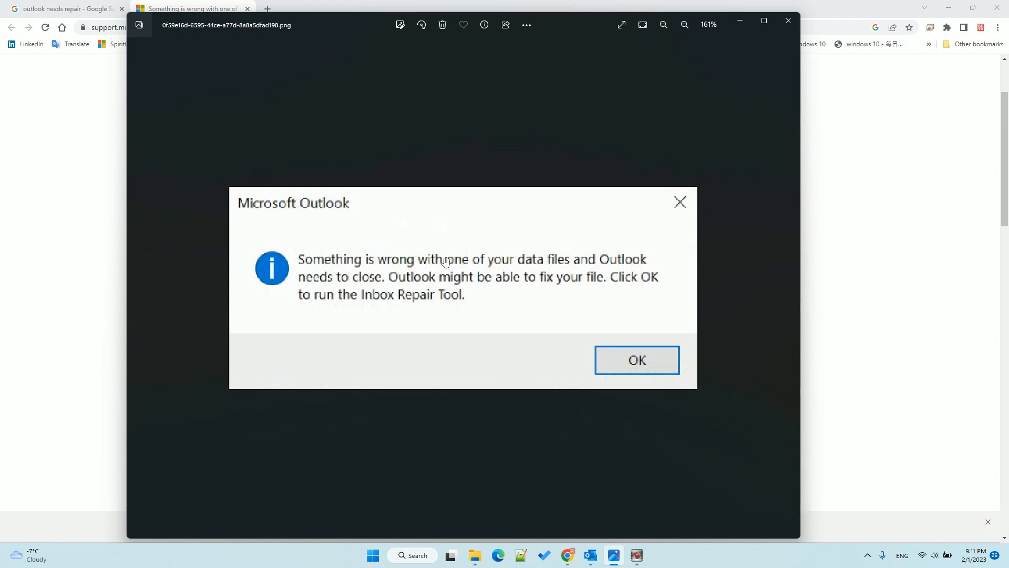
mouse_move(372, 555)
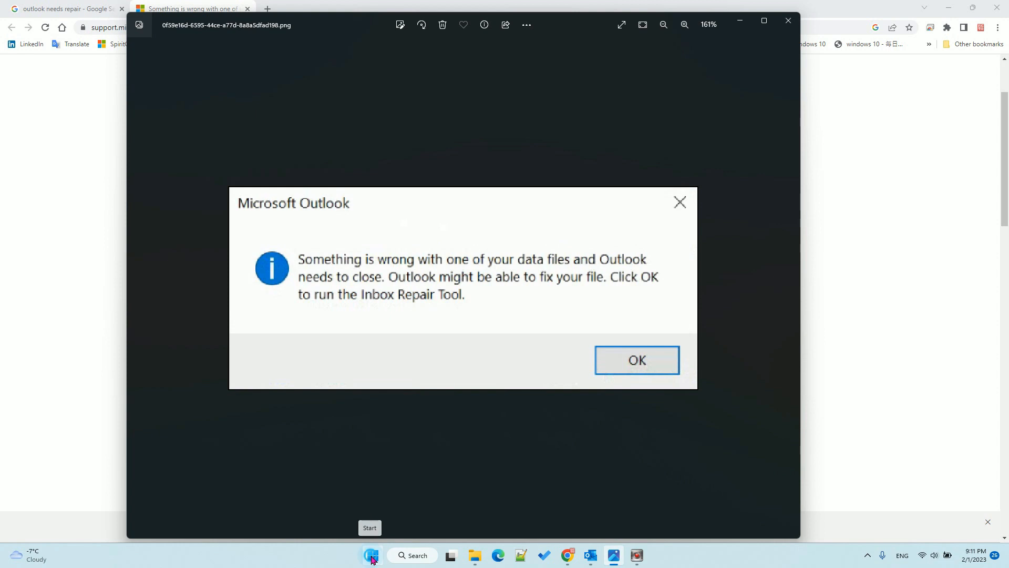
Launch Control Panel from Windows search and search its items for "mail".
click(373, 556)
text(control)
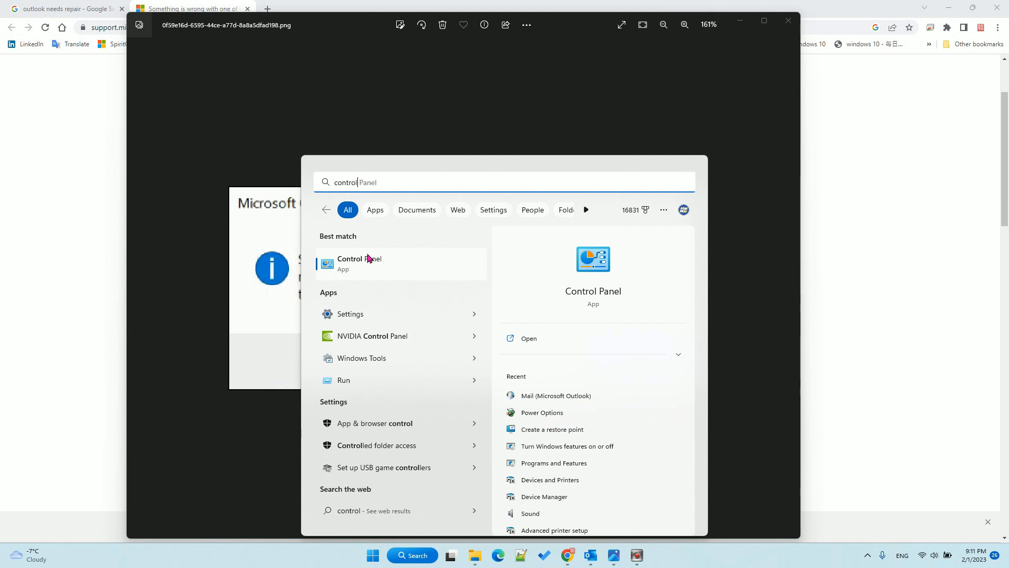
click(360, 263)
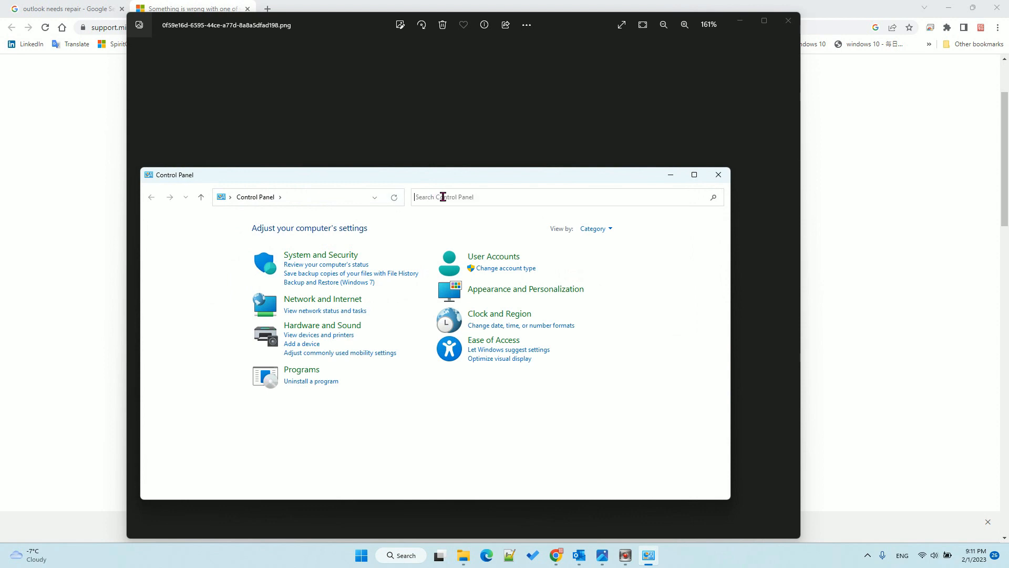
text(mail)
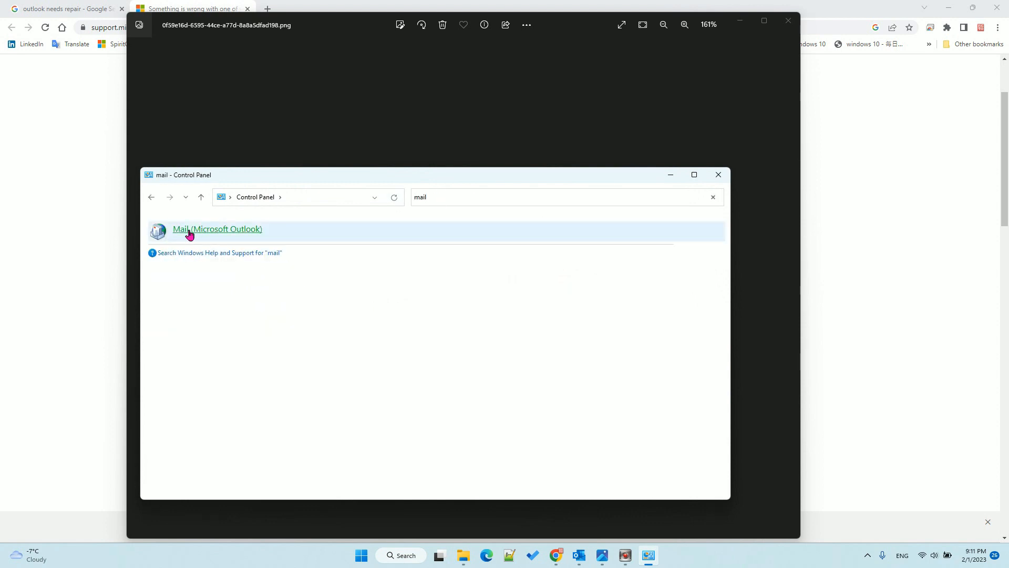
mouse_move(212, 234)
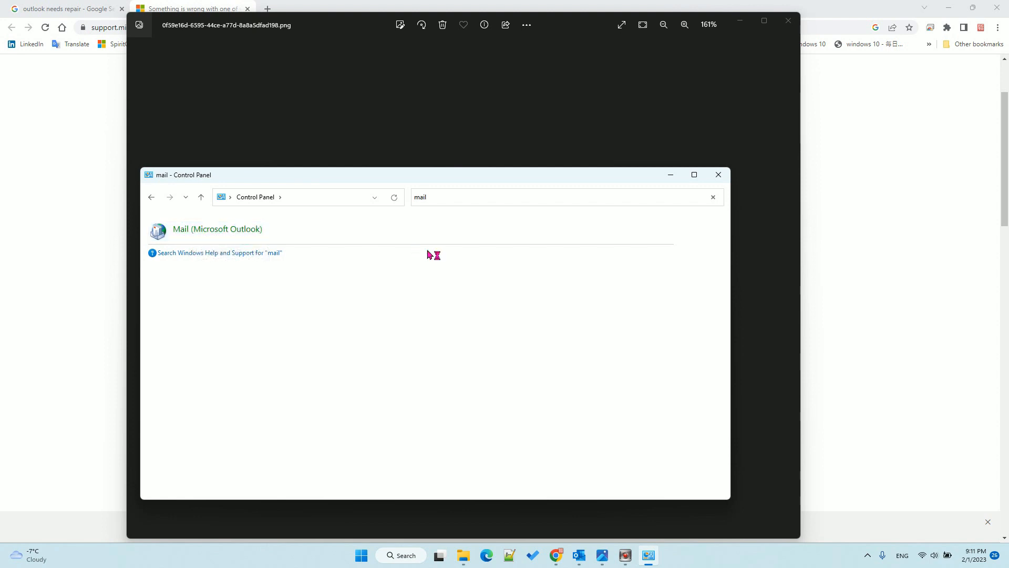
From Mail (Microsoft Outlook) > Show Profiles, add a new profile named new2023.
double_click(216, 228)
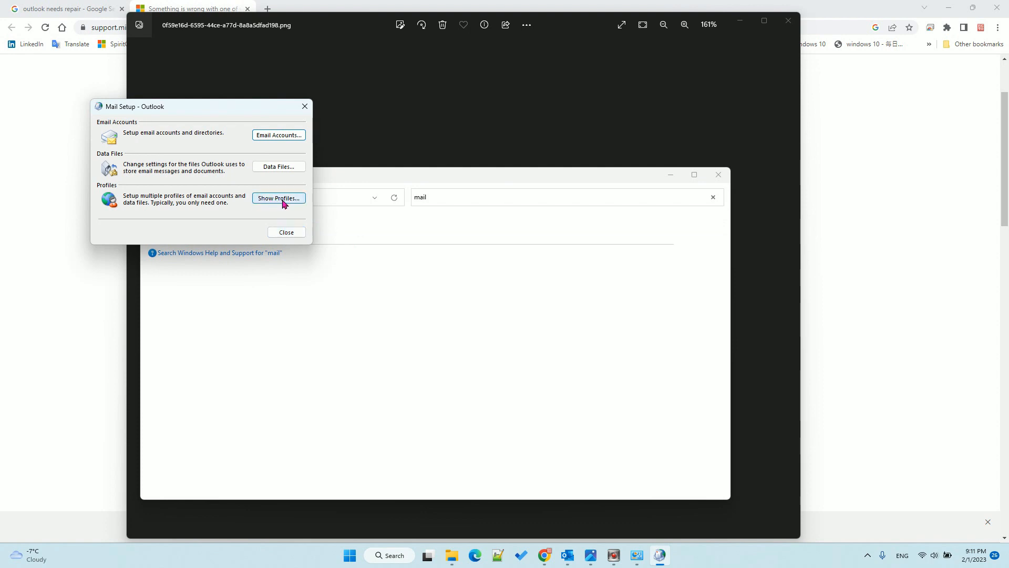
click(278, 198)
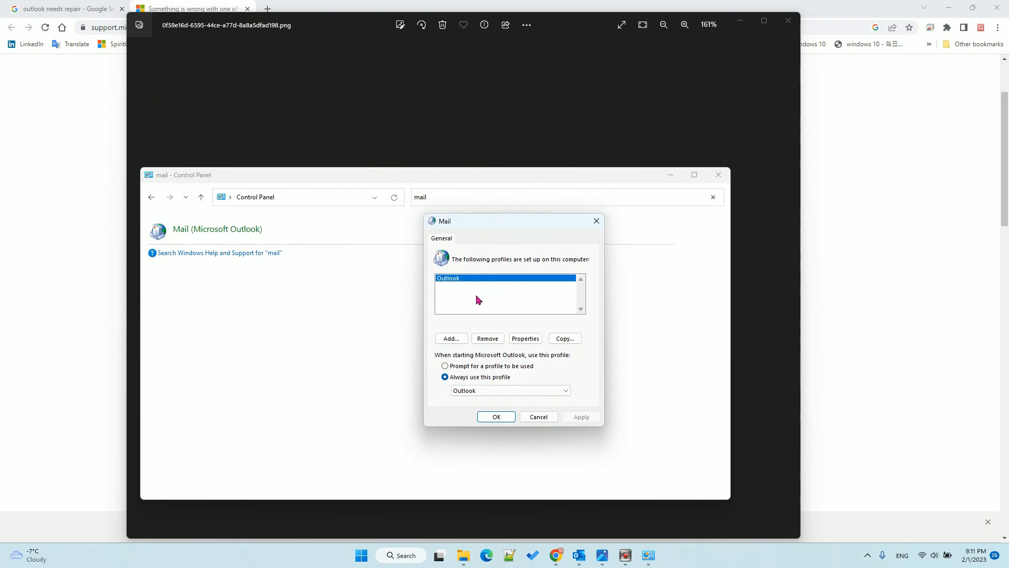
click(451, 337)
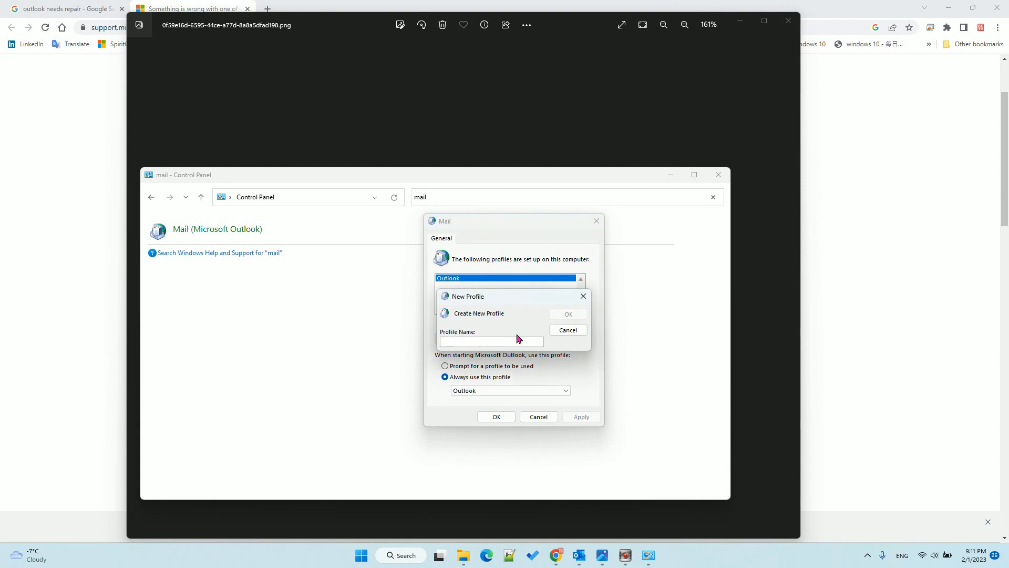
text(new)
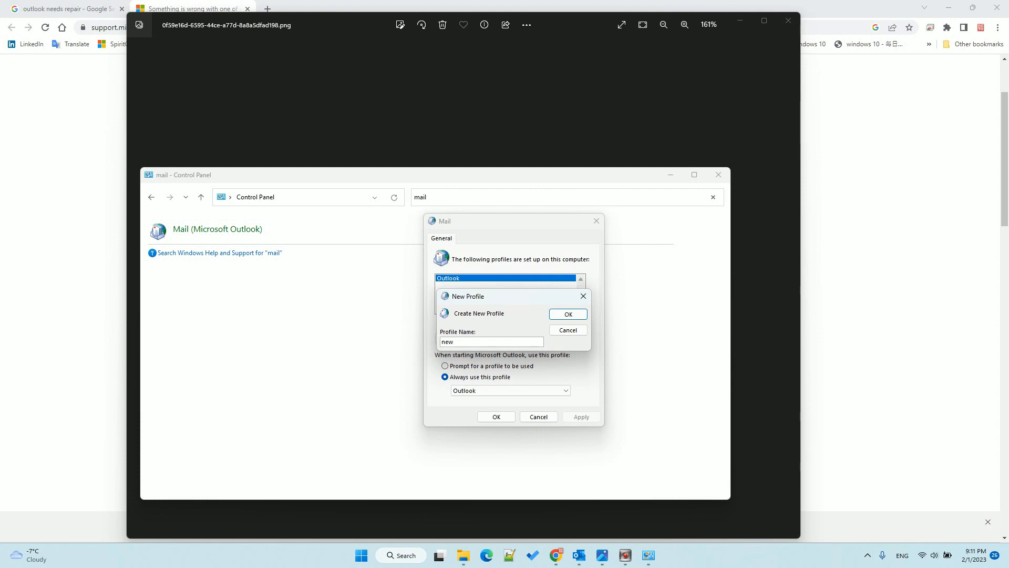
text(2023)
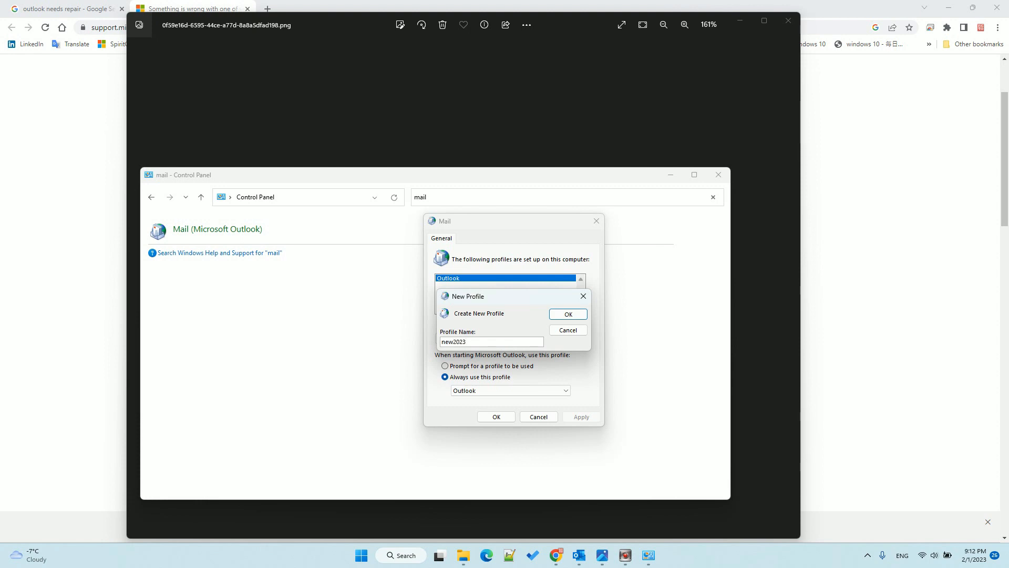
click(567, 329)
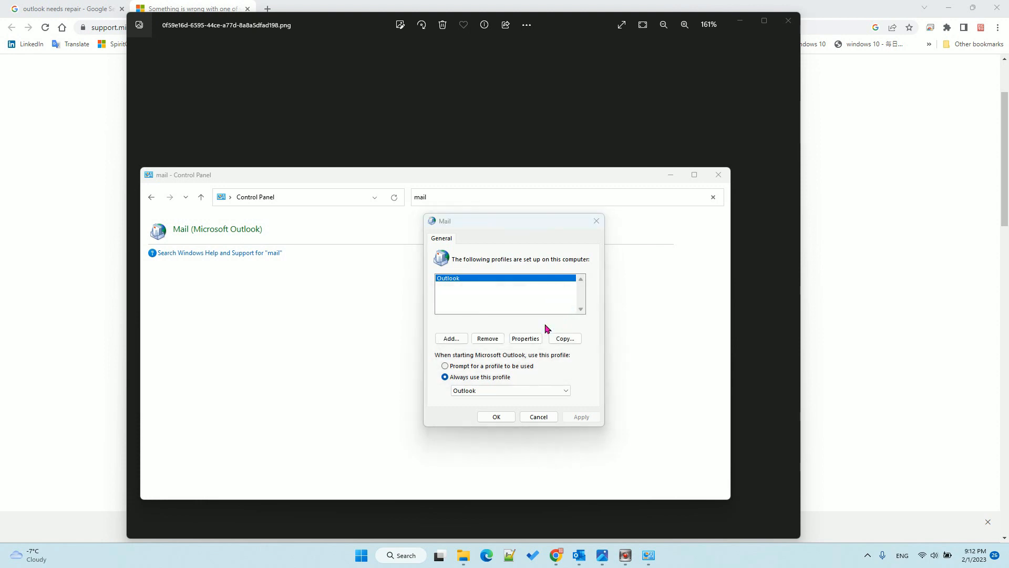
Cancel the Add Account wizard without entering any account details for new2023.
click(451, 338)
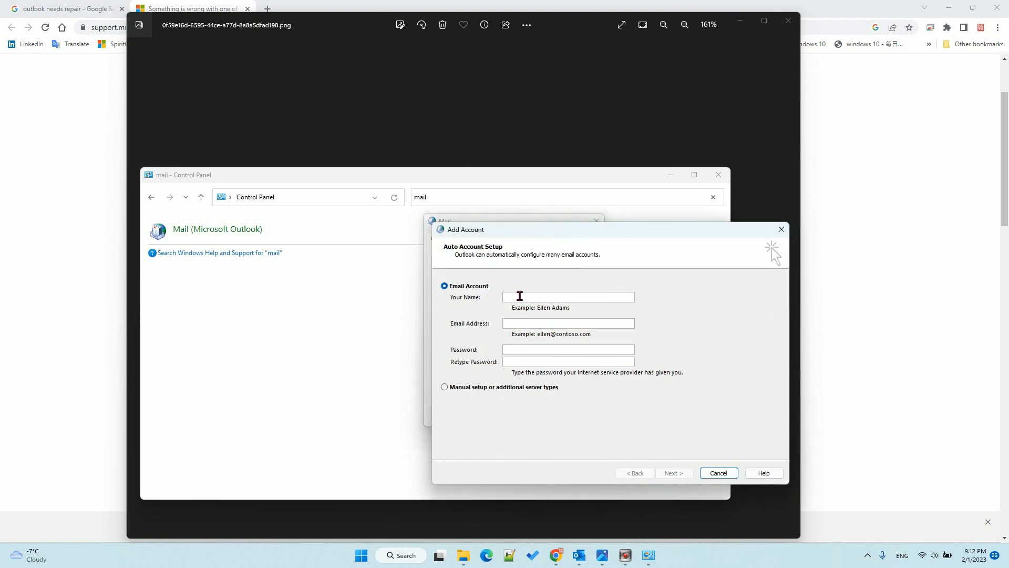
mouse_move(523, 323)
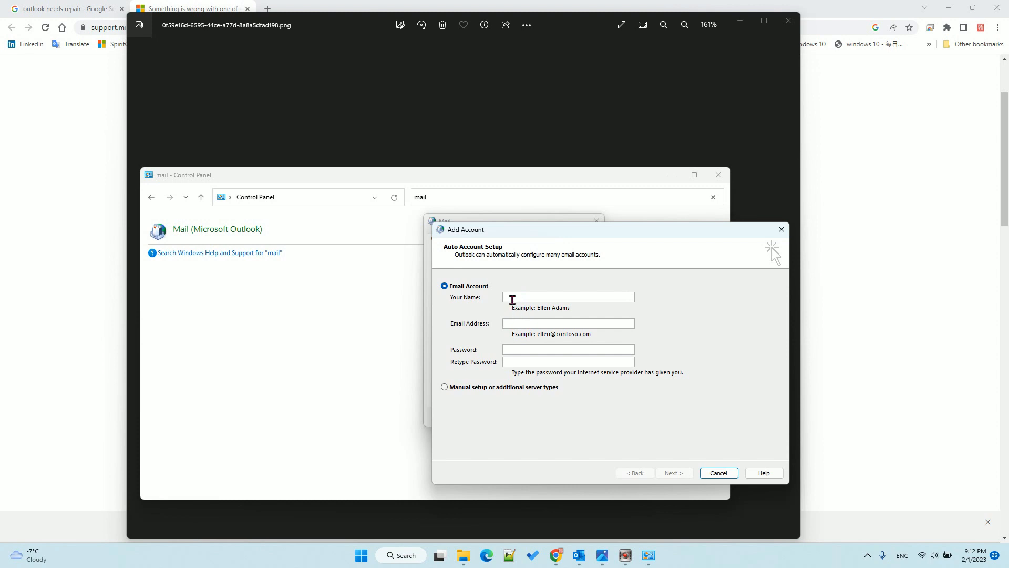
mouse_move(521, 349)
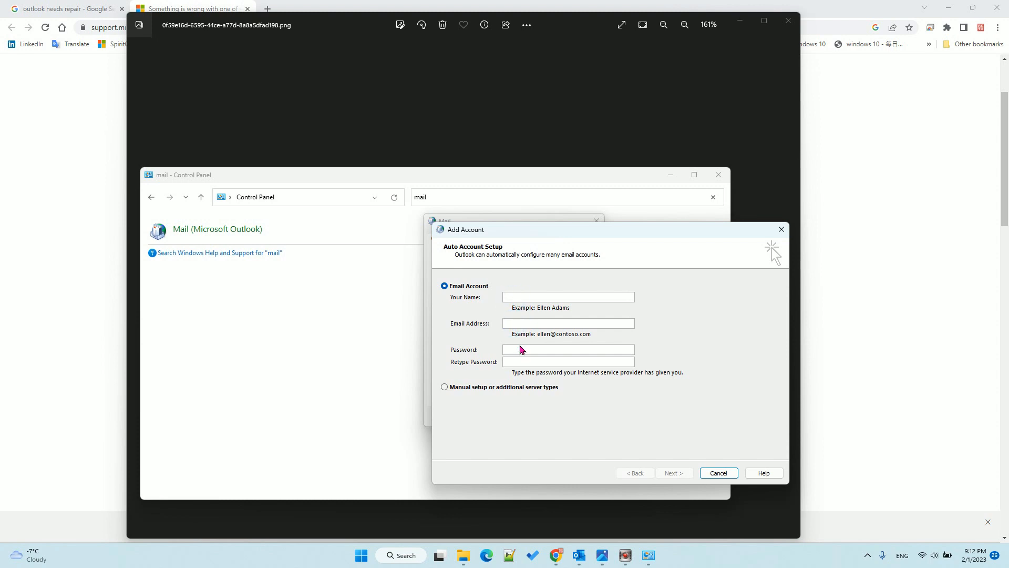
mouse_move(763, 472)
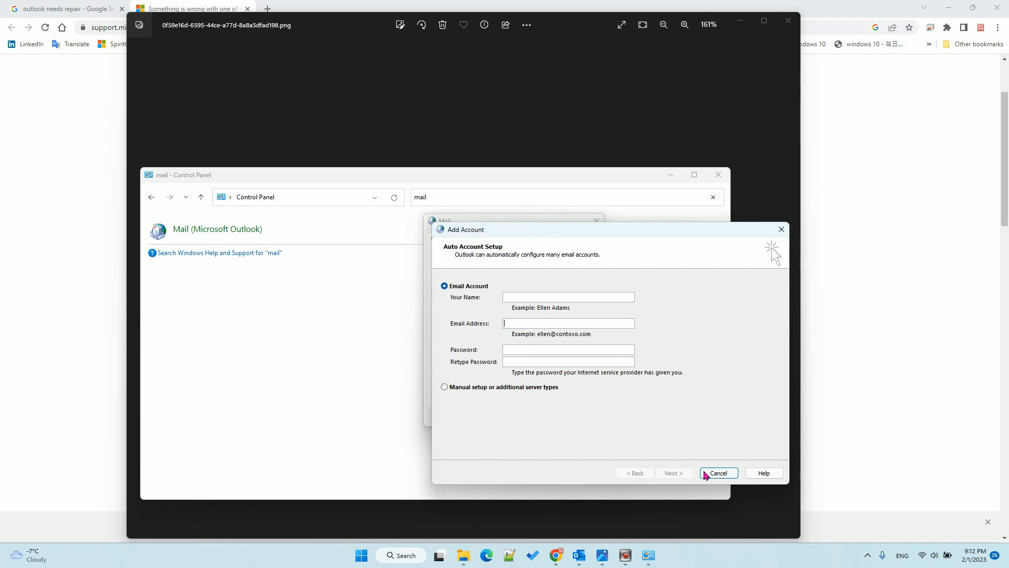
click(718, 473)
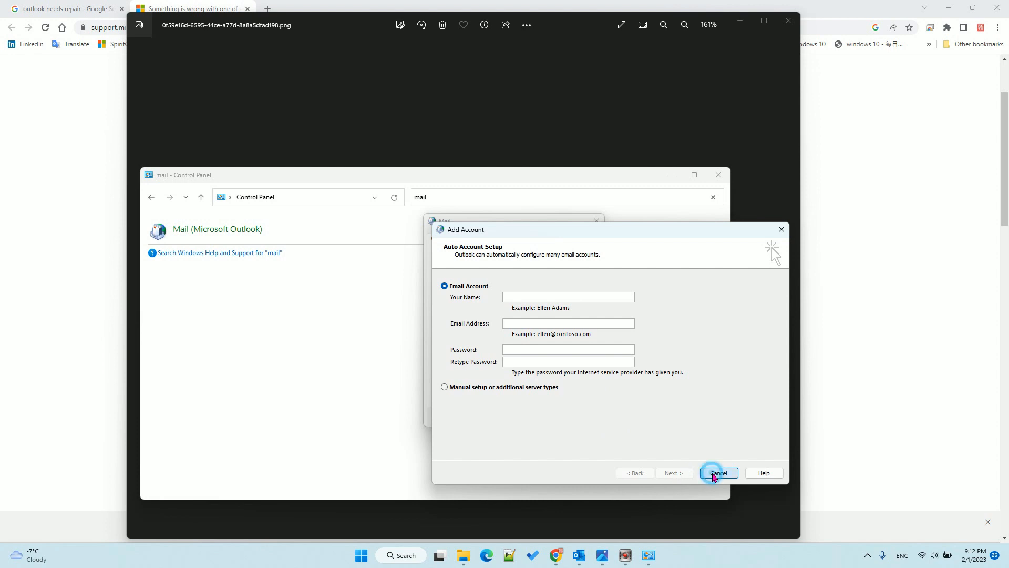
click(718, 473)
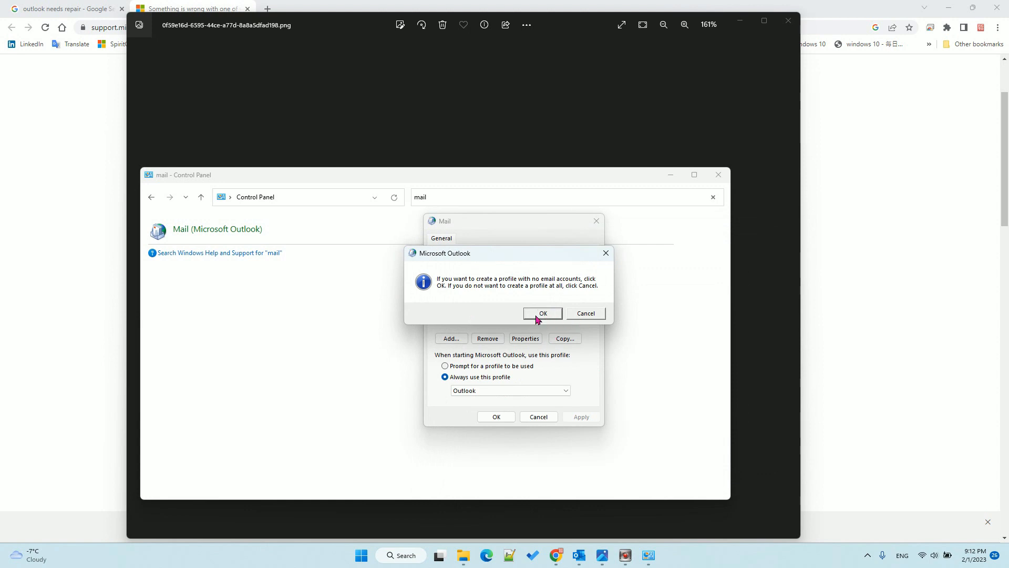
Create new2023 with no accounts and set it as the always-used startup profile.
click(542, 313)
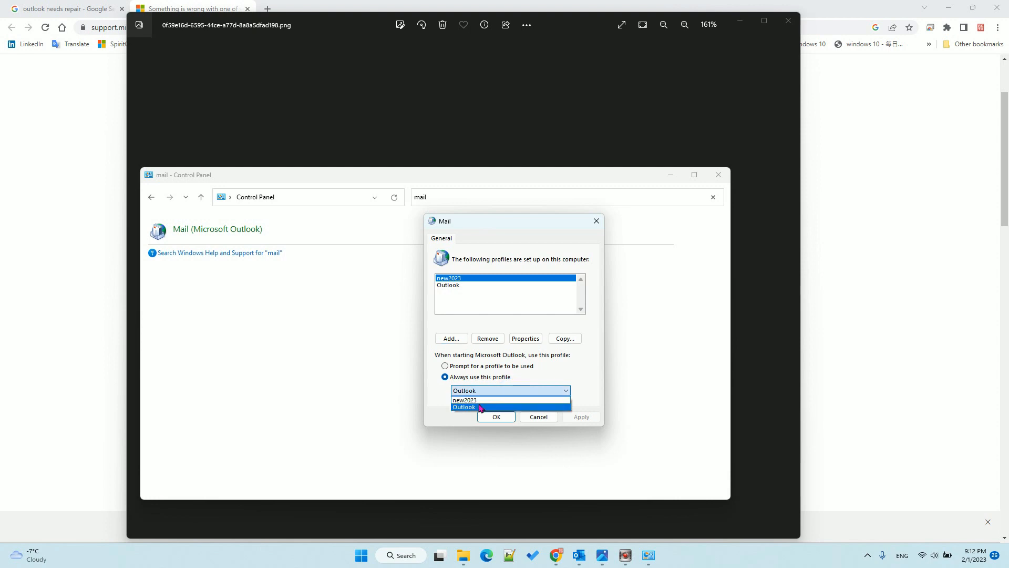
click(464, 399)
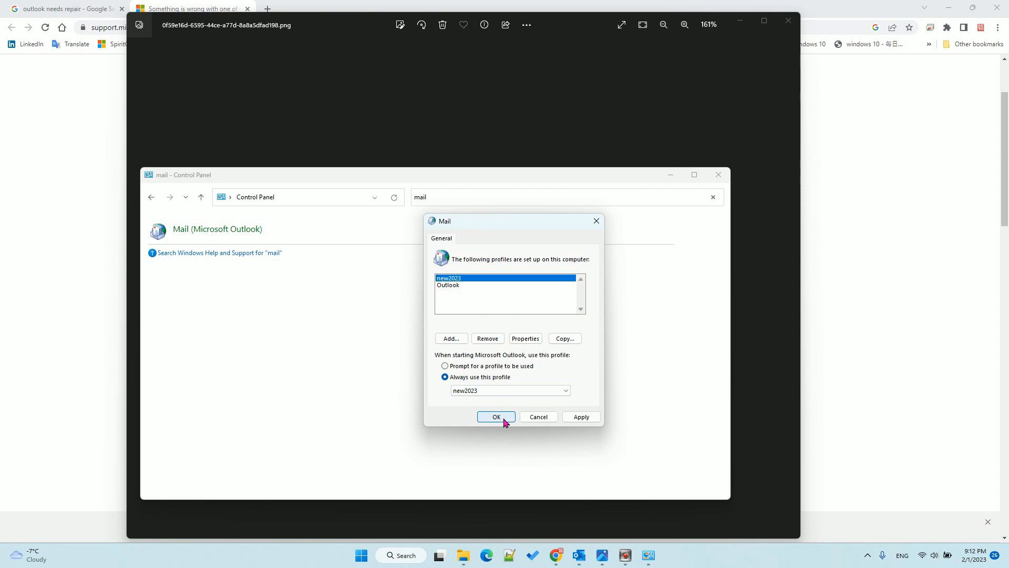
click(495, 416)
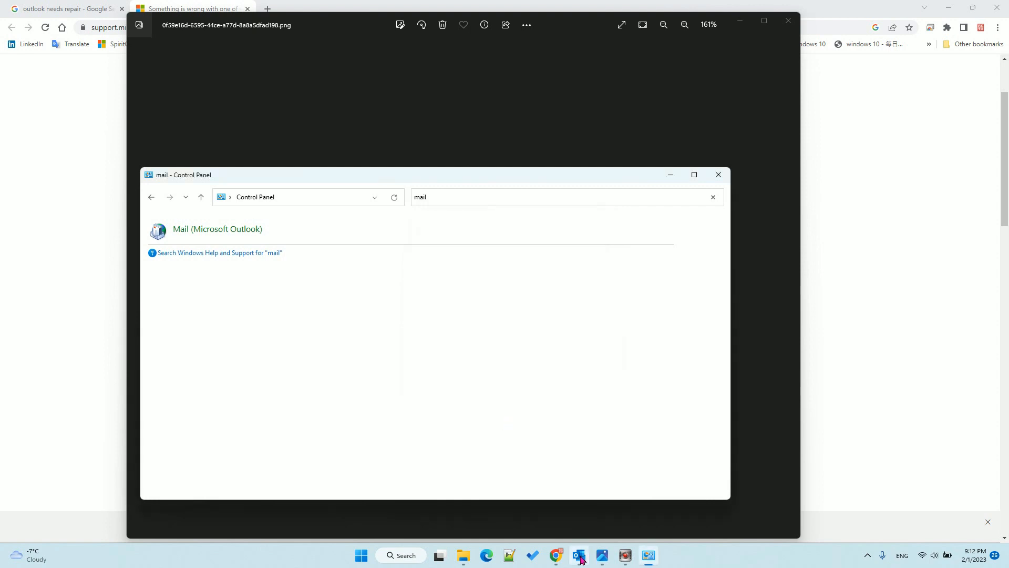
Launch Outlook on the empty profile, close its account setup unconnected, and return to Control Panel.
click(578, 555)
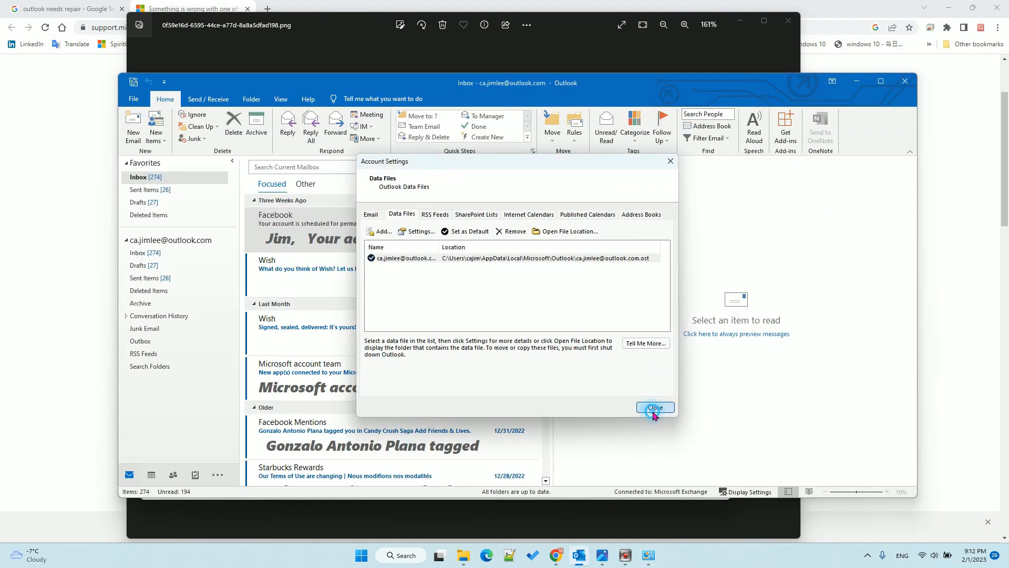
click(655, 407)
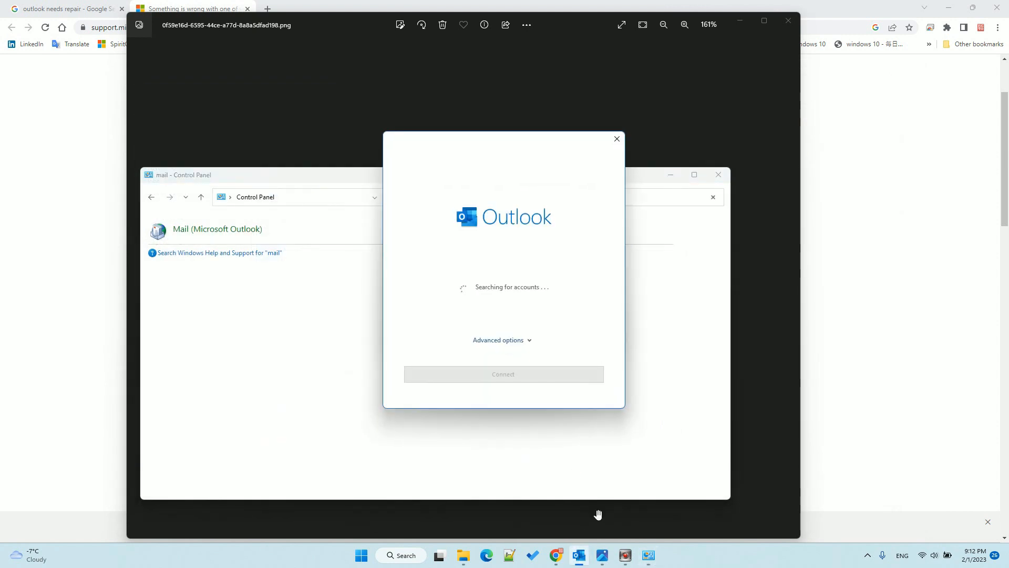
mouse_move(523, 326)
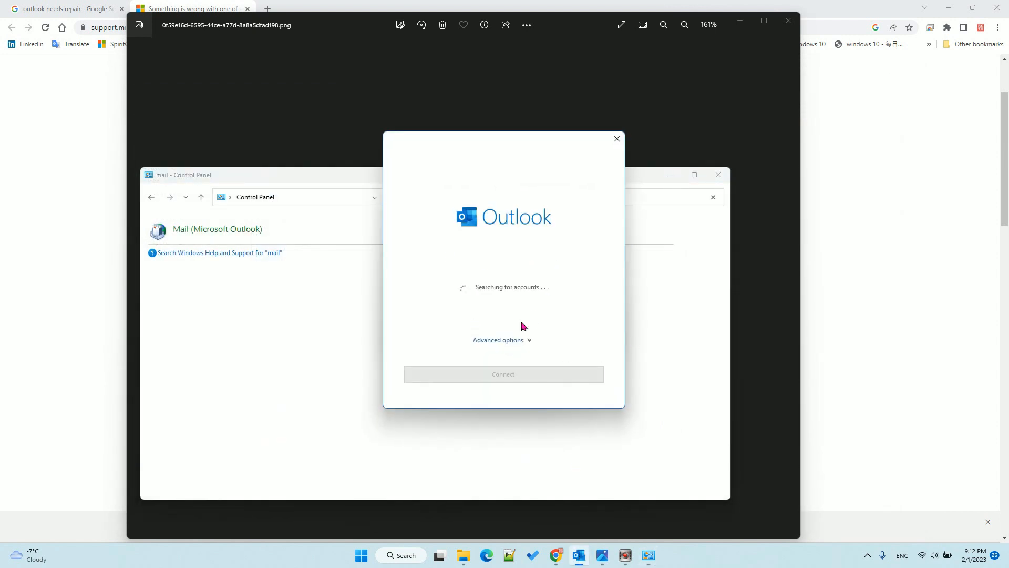
mouse_move(488, 306)
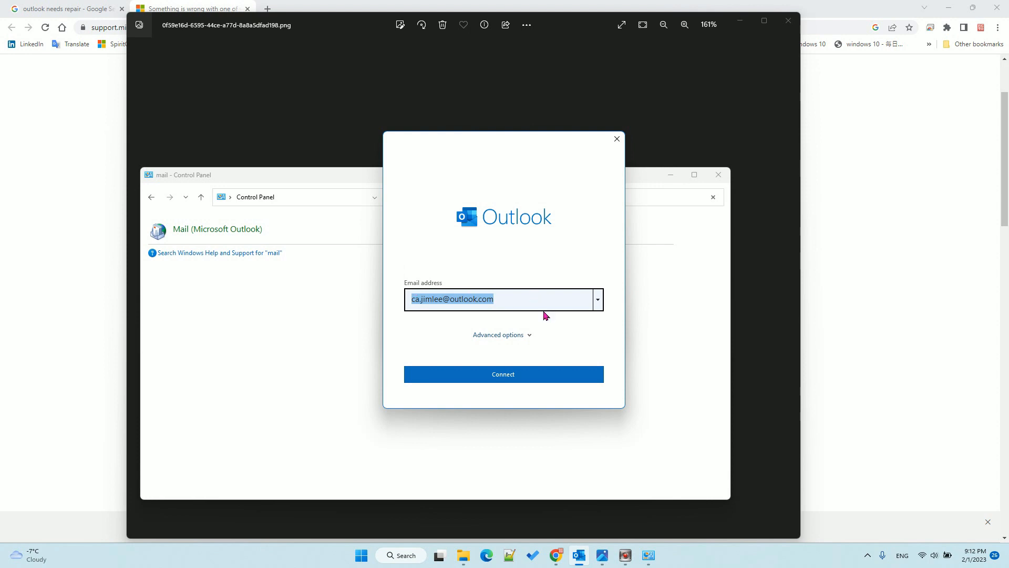
mouse_move(379, 258)
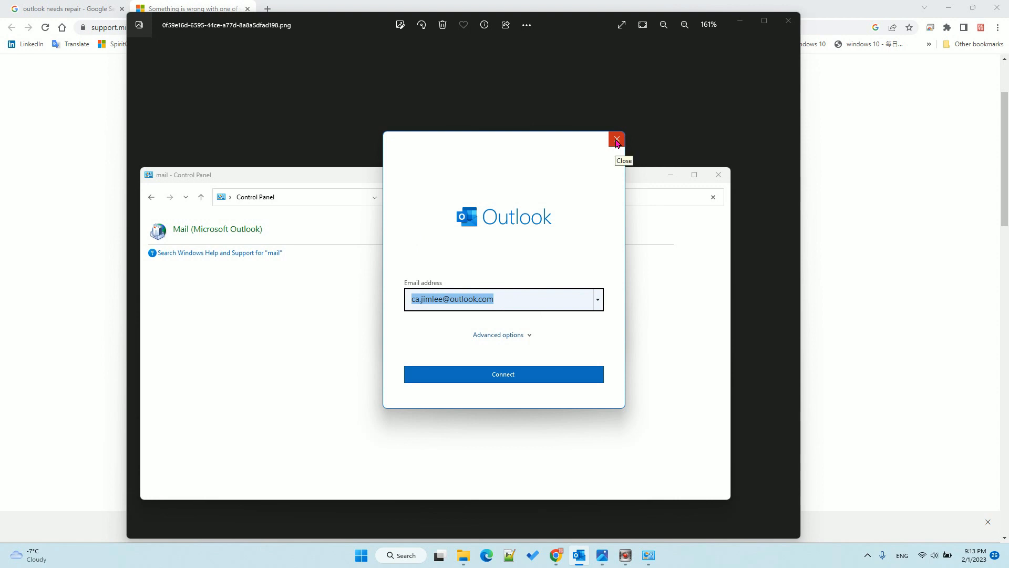
click(615, 138)
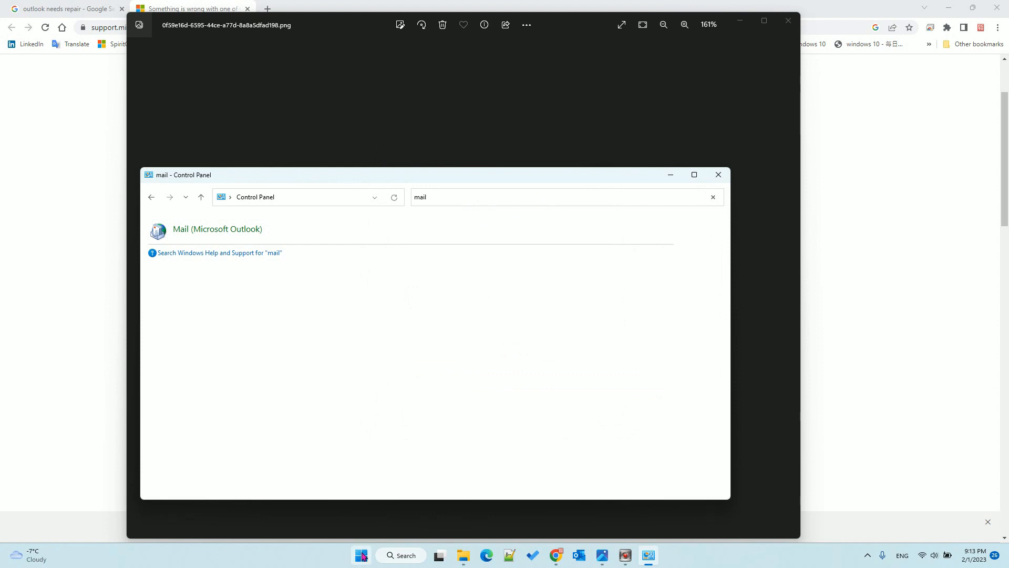
click(713, 196)
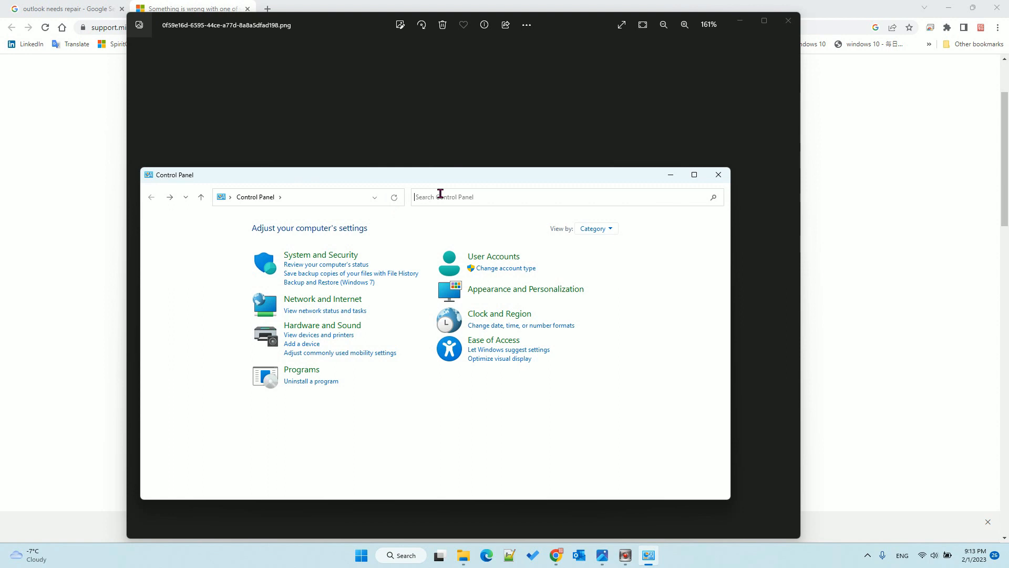
Search Control Panel for mail again and select new2023 in the profile list.
click(547, 197)
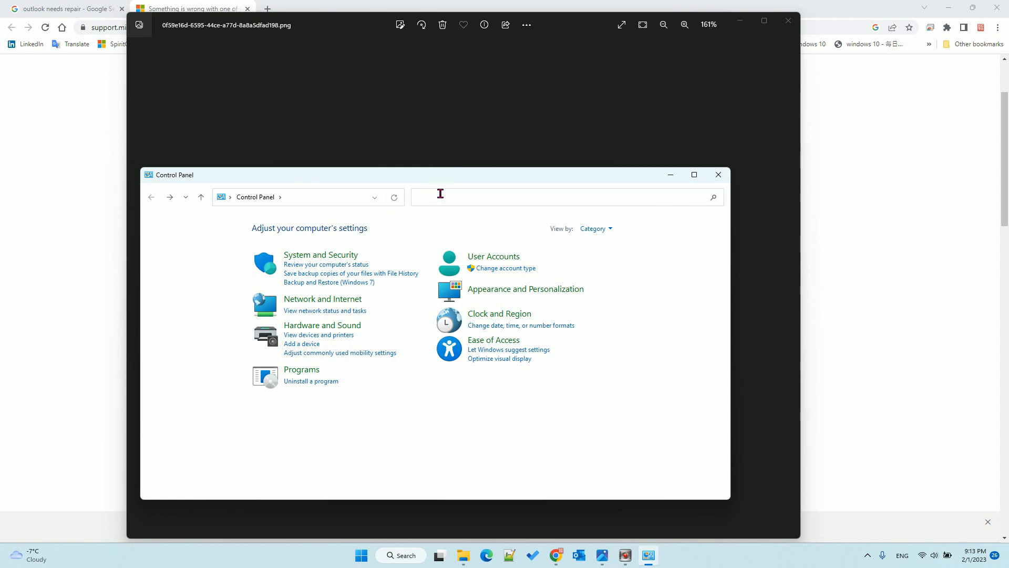
text(mail)
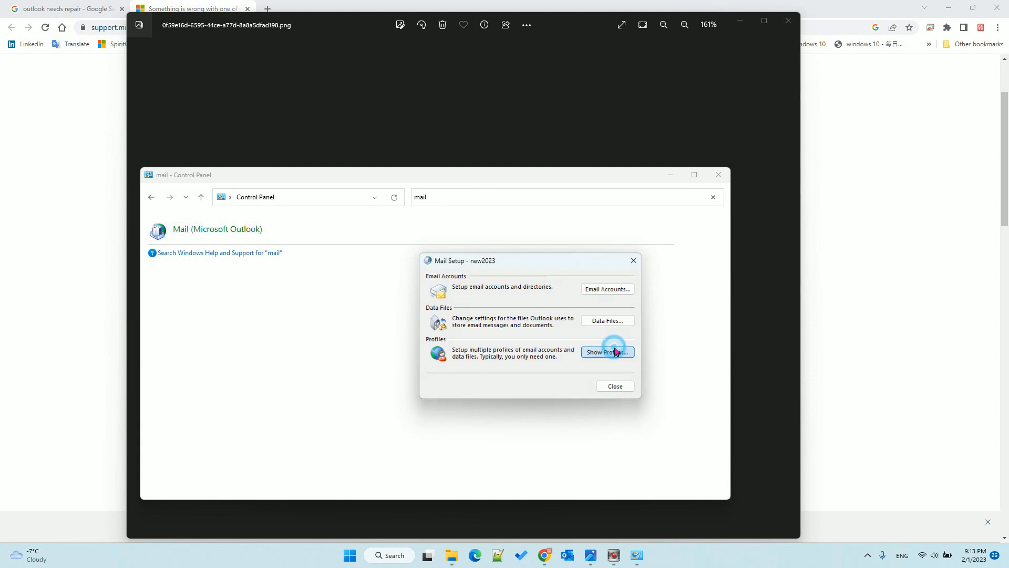
click(606, 352)
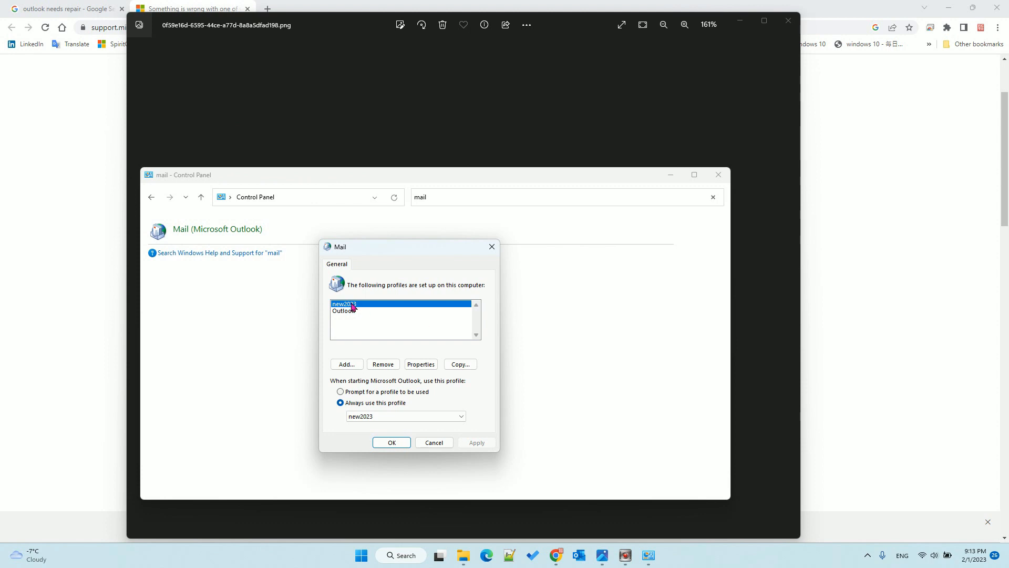
click(342, 311)
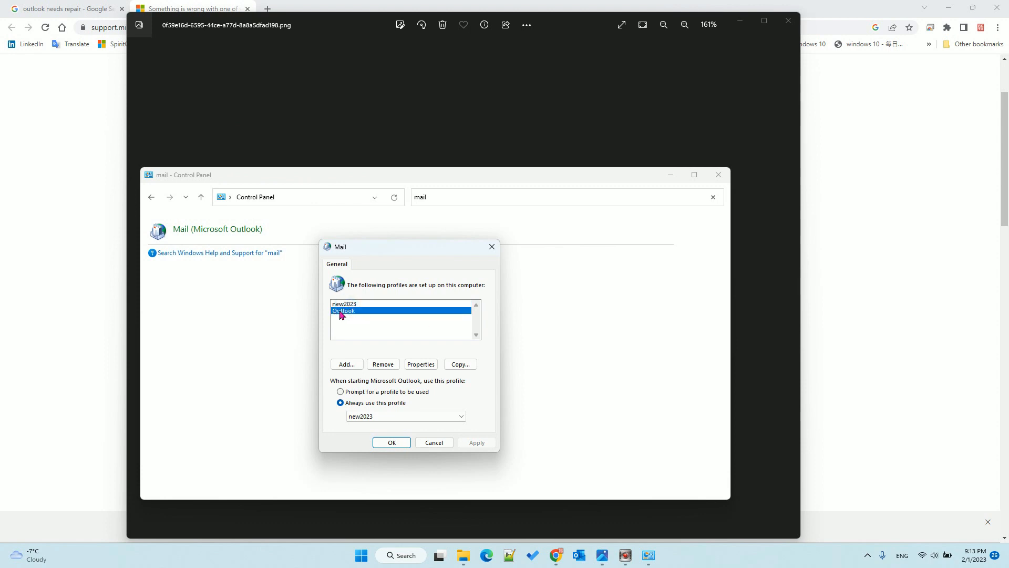
click(344, 304)
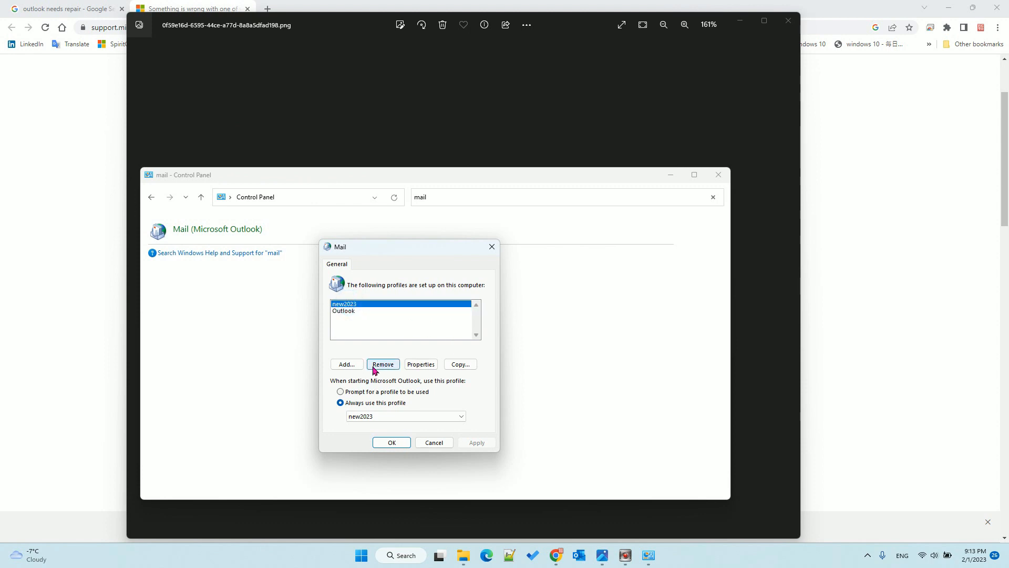
Remove new2023 with its offline content, leaving only the Outlook profile, and save.
click(383, 364)
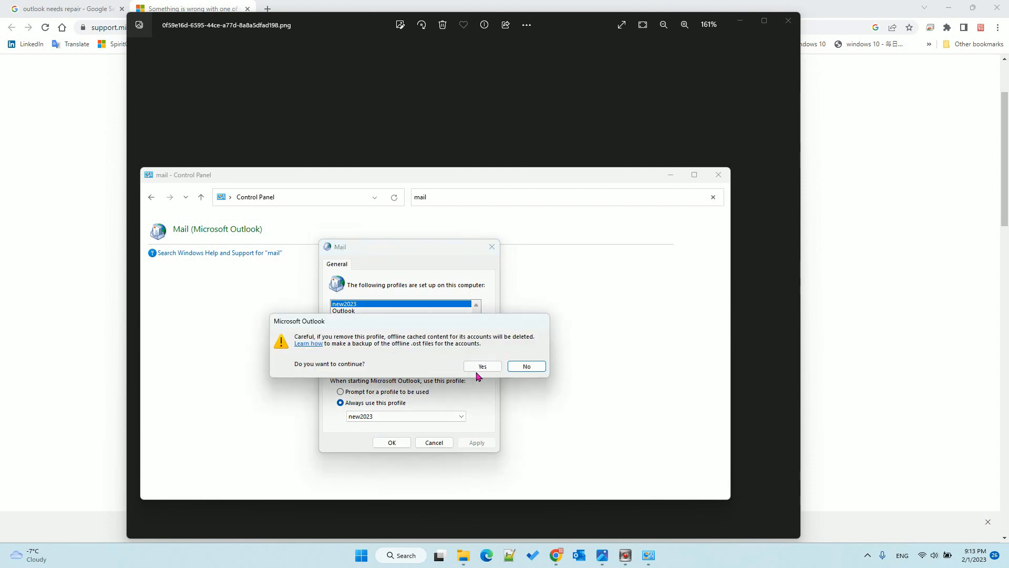
click(483, 366)
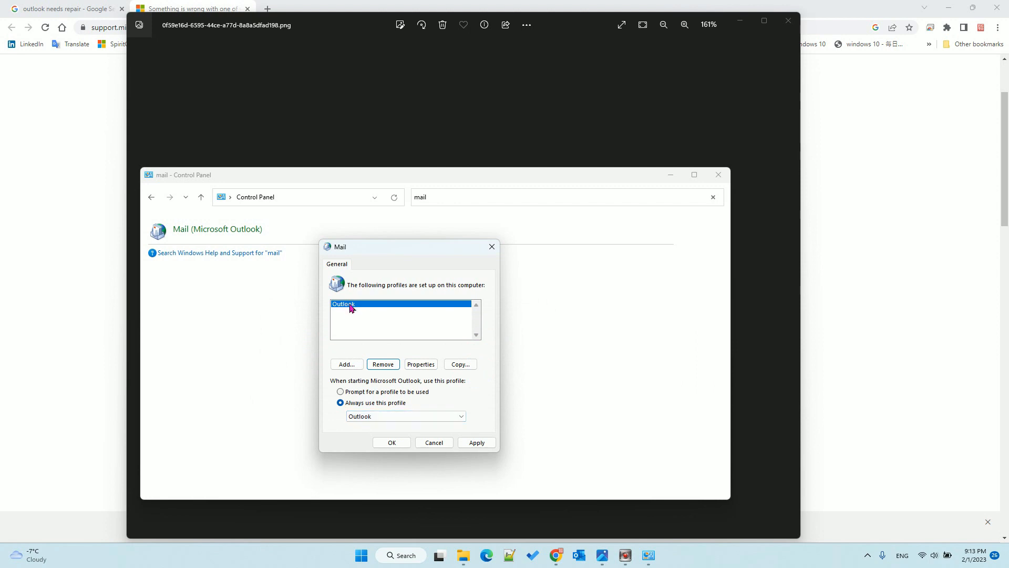
click(433, 443)
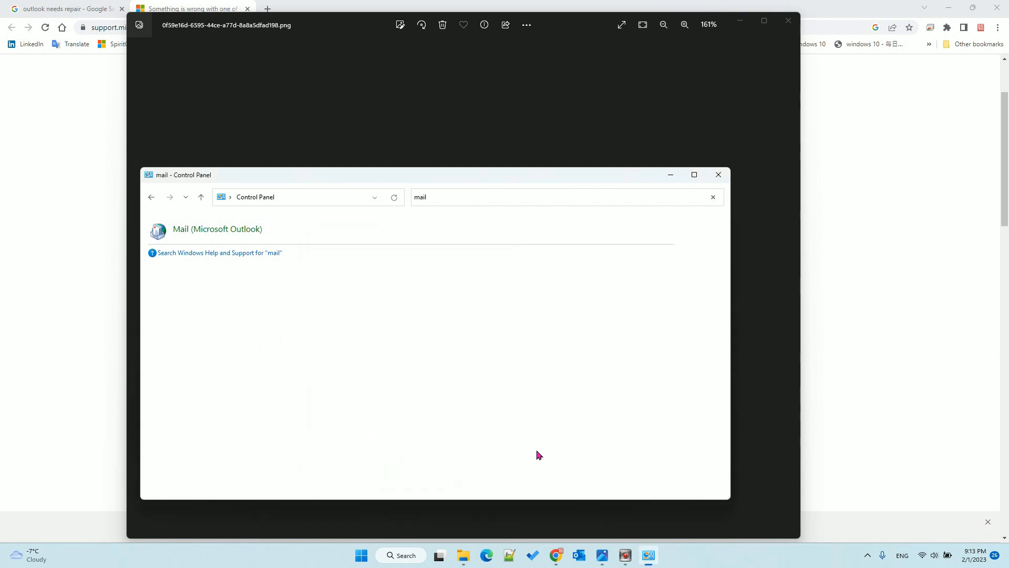
double_click(217, 228)
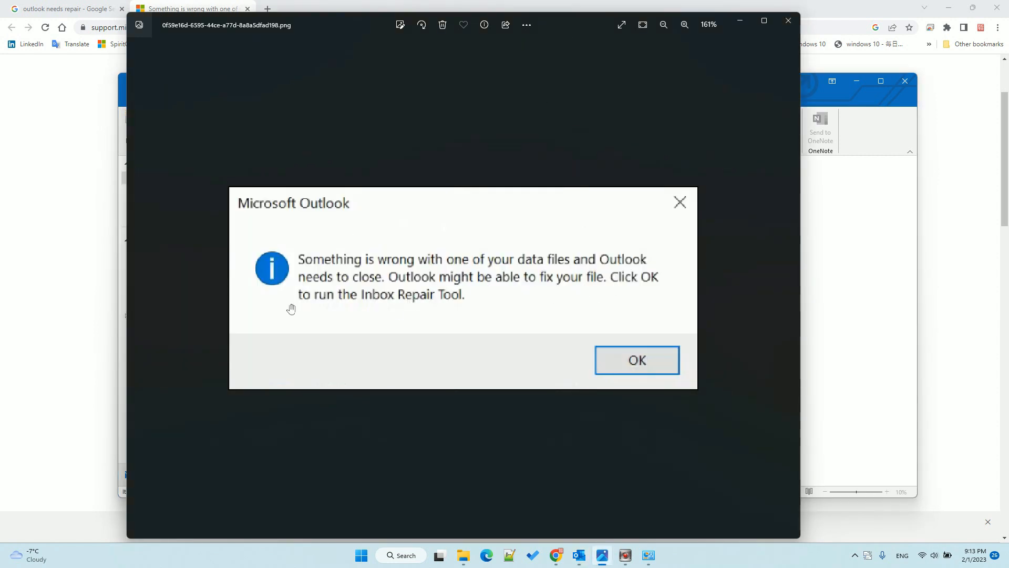
mouse_move(445, 318)
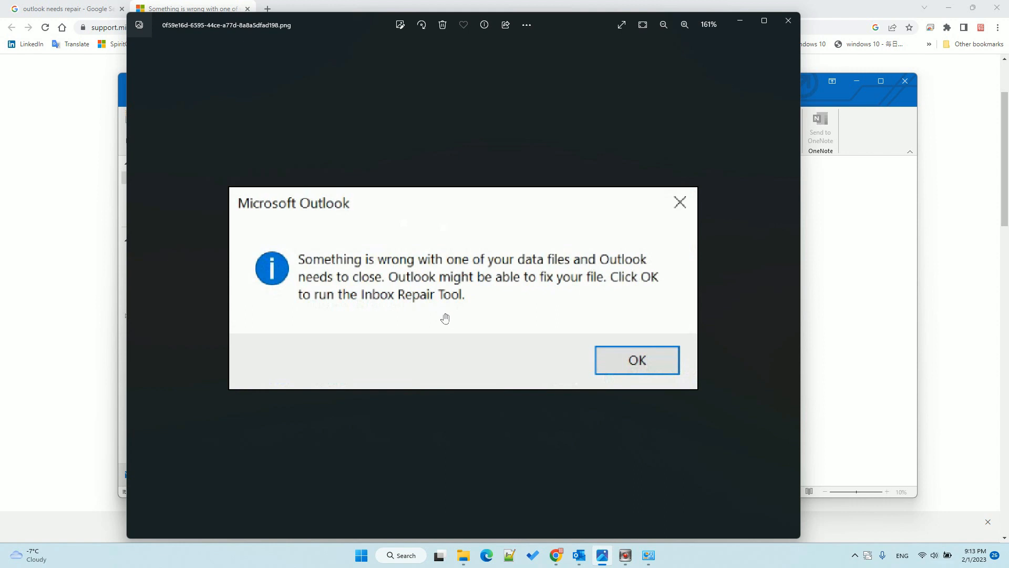
mouse_move(577, 555)
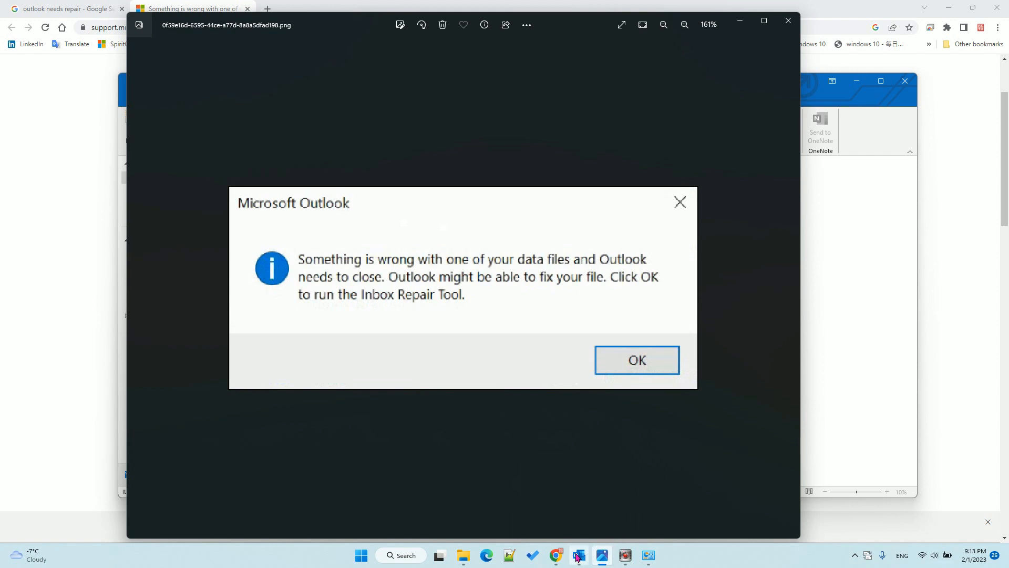
click(637, 359)
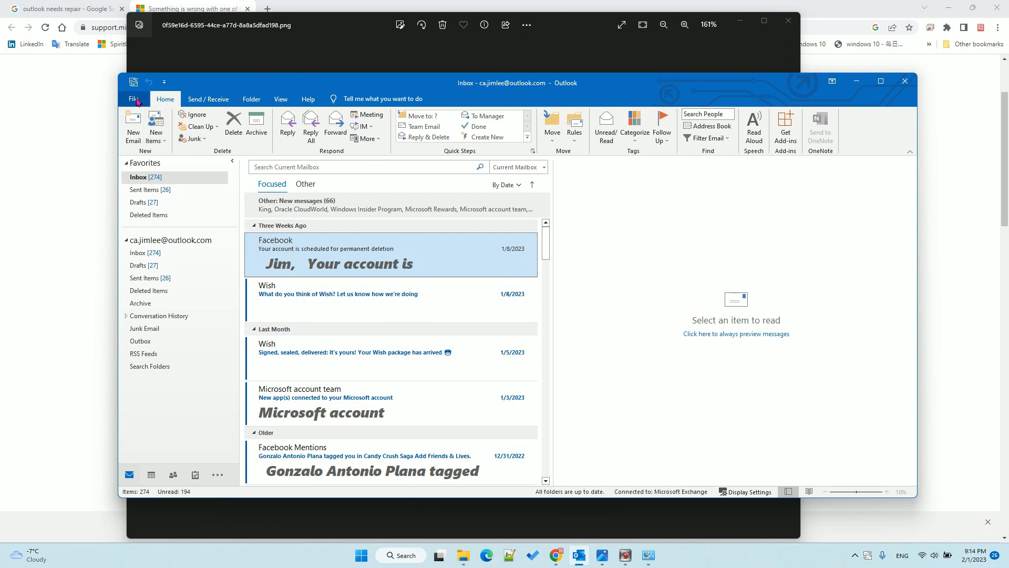
From File > Account Settings > Data Files, open the data file's folder in File Explorer.
click(135, 99)
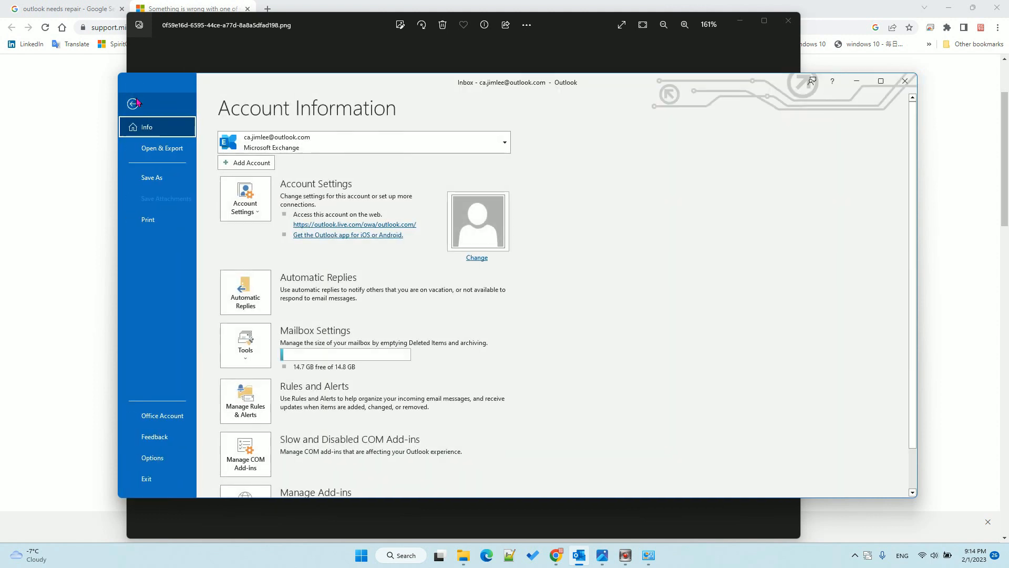
click(245, 199)
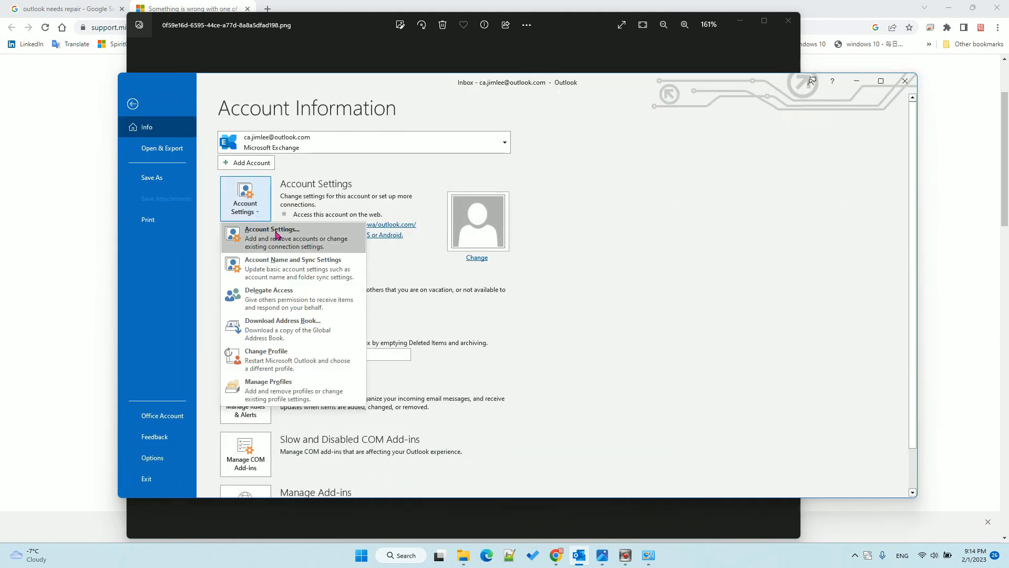
click(271, 238)
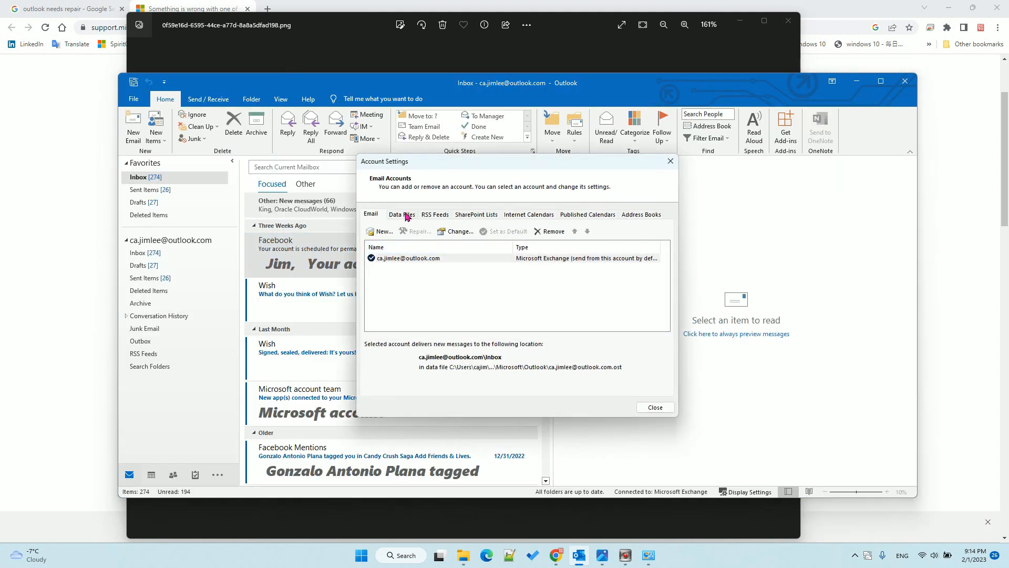
click(400, 213)
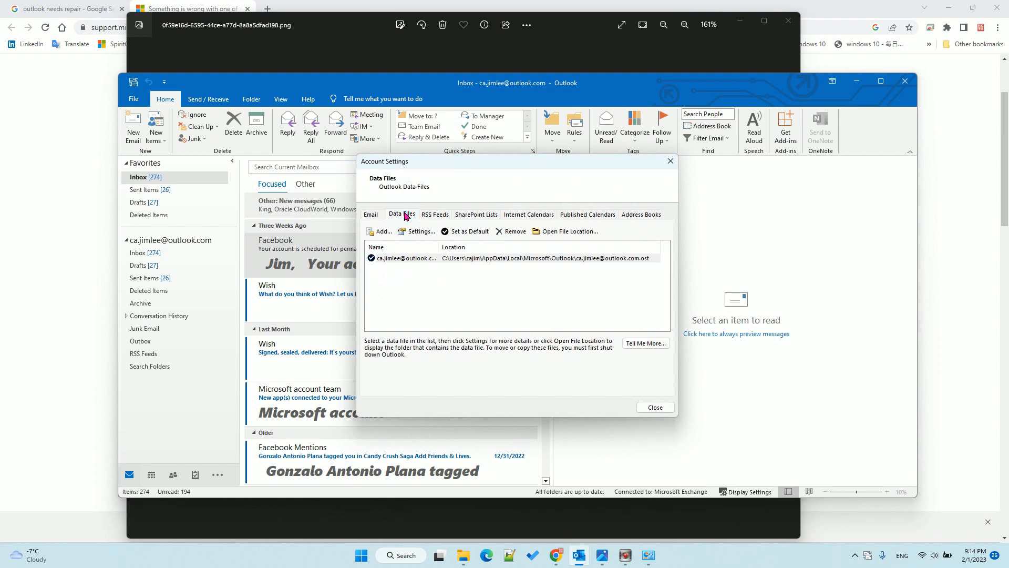
mouse_move(569, 232)
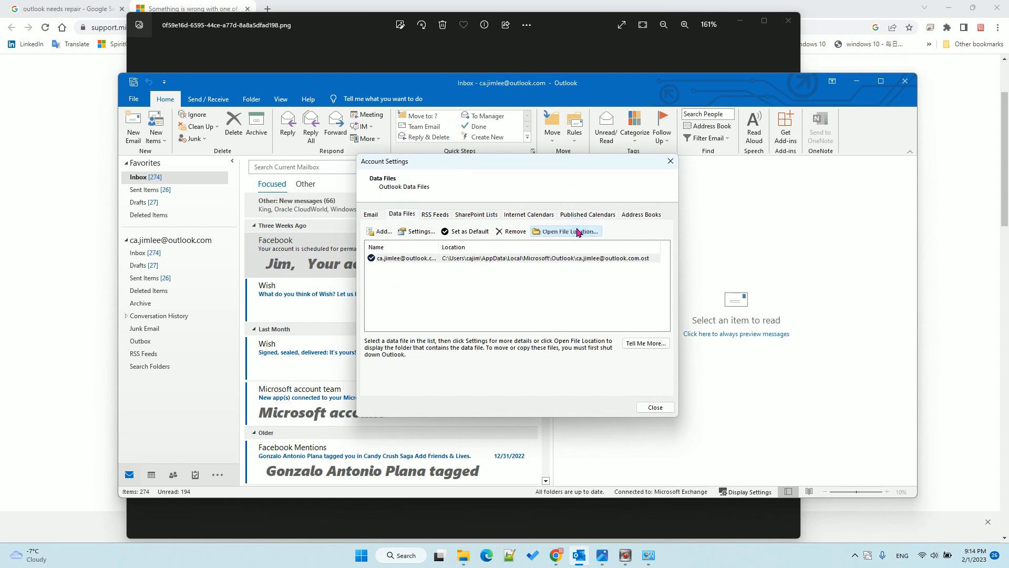
click(569, 232)
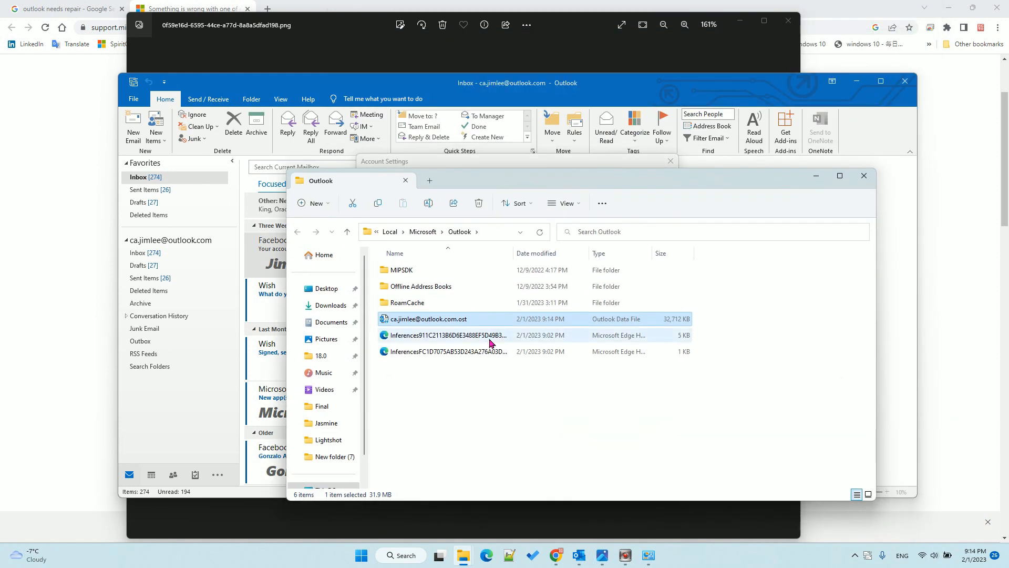
mouse_move(477, 364)
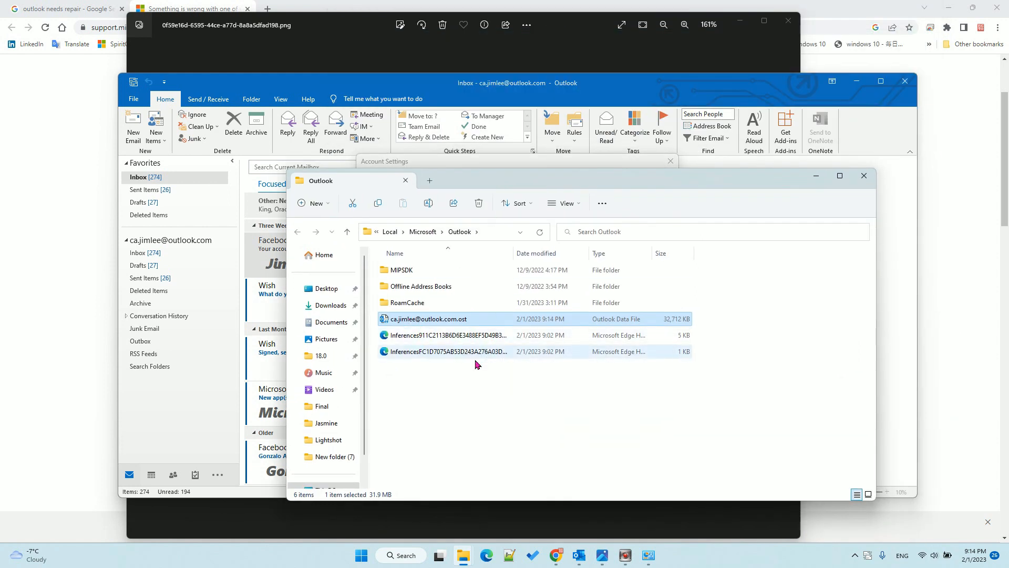
click(428, 318)
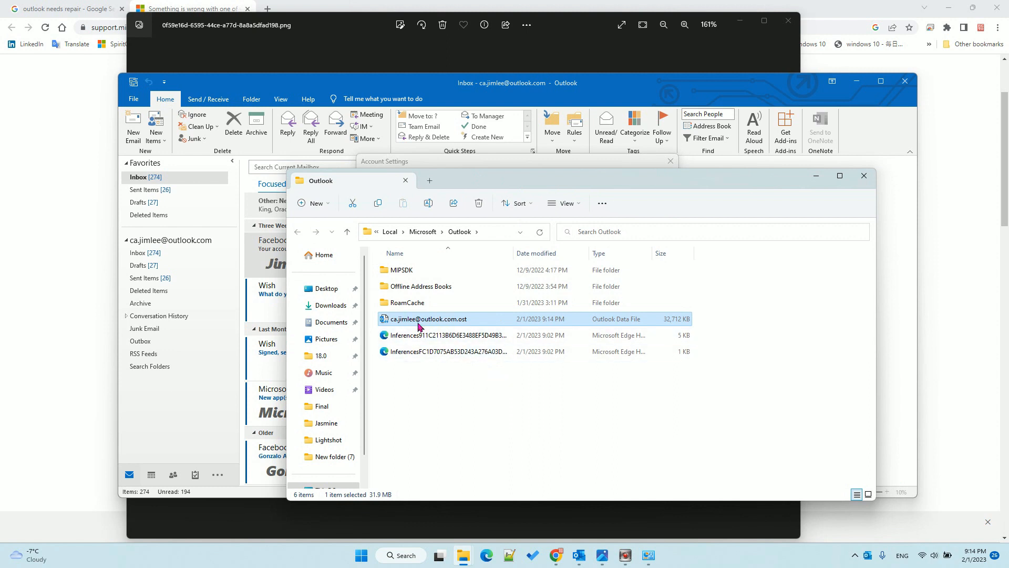
mouse_move(406, 322)
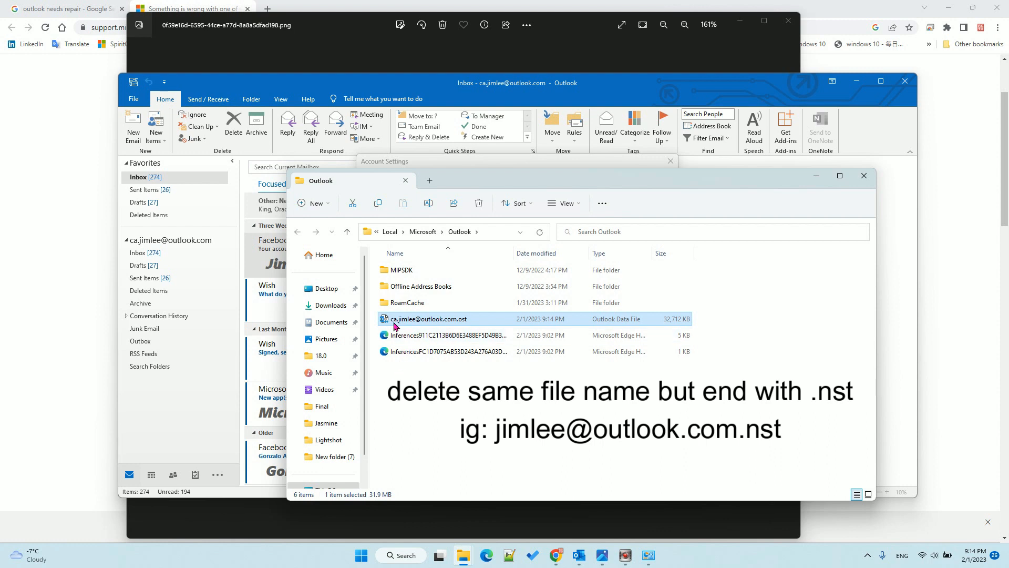
mouse_move(437, 320)
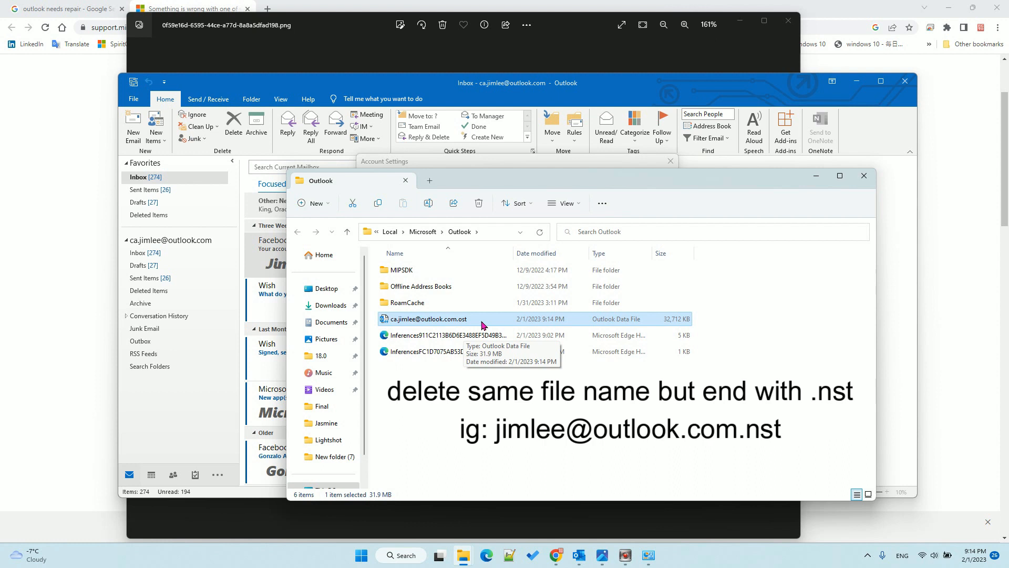
mouse_move(470, 322)
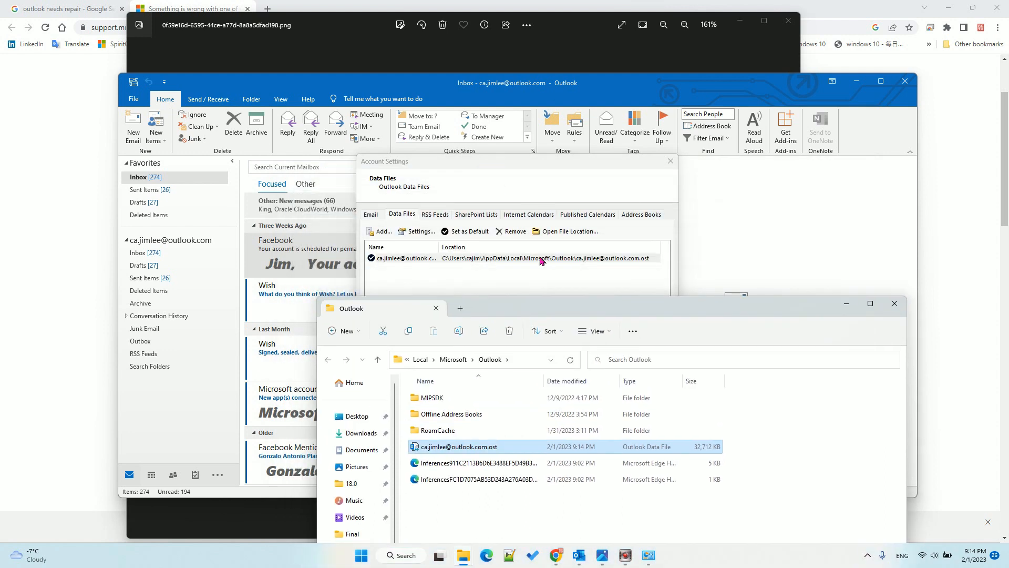
click(641, 368)
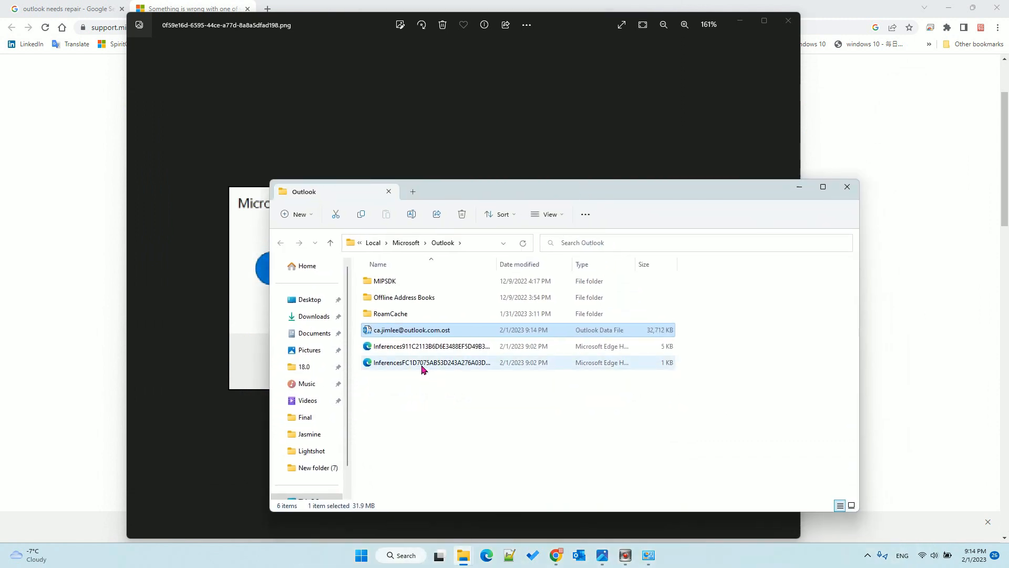
right_click(431, 361)
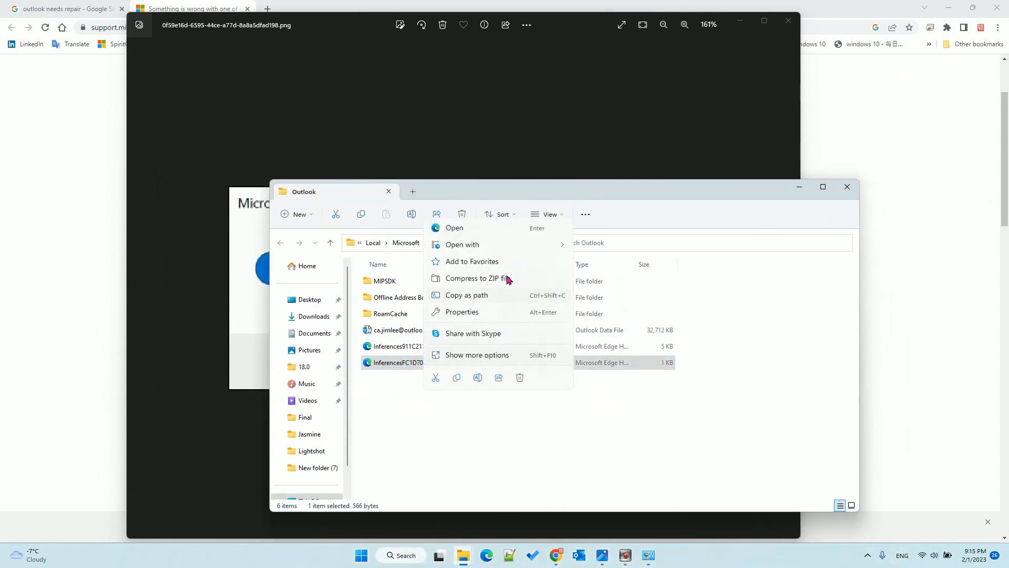
mouse_move(506, 412)
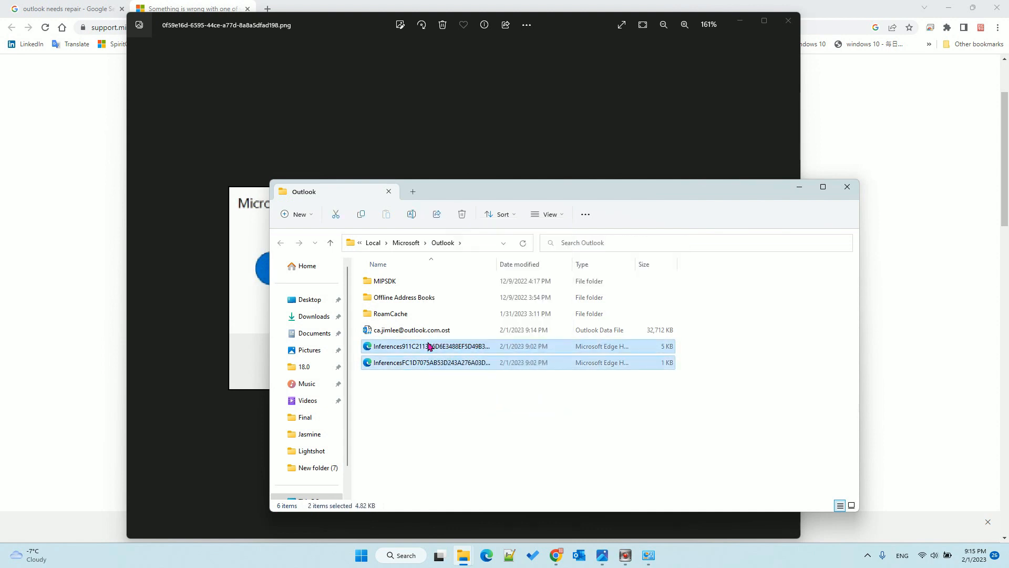
right_click(430, 363)
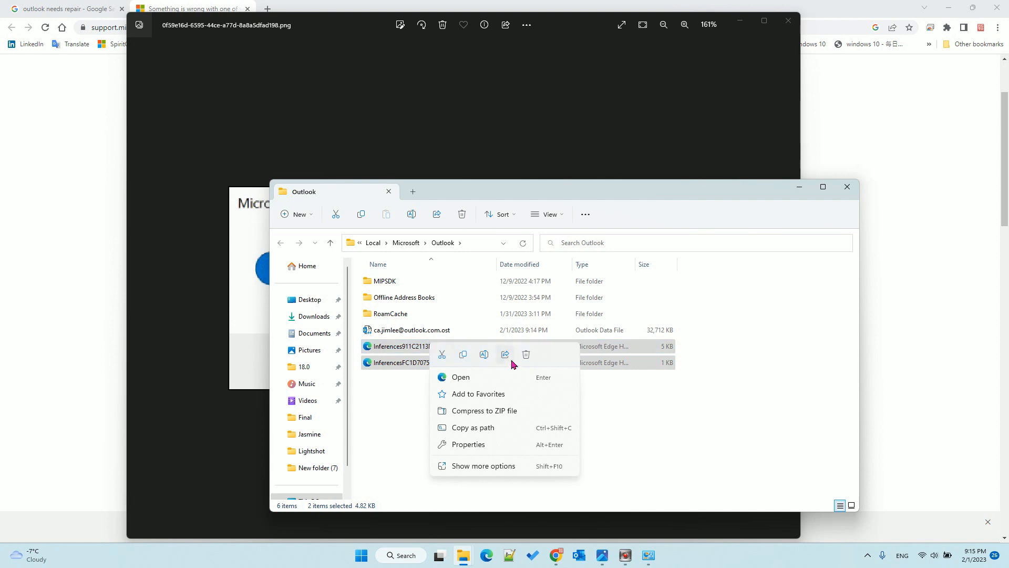
mouse_move(526, 355)
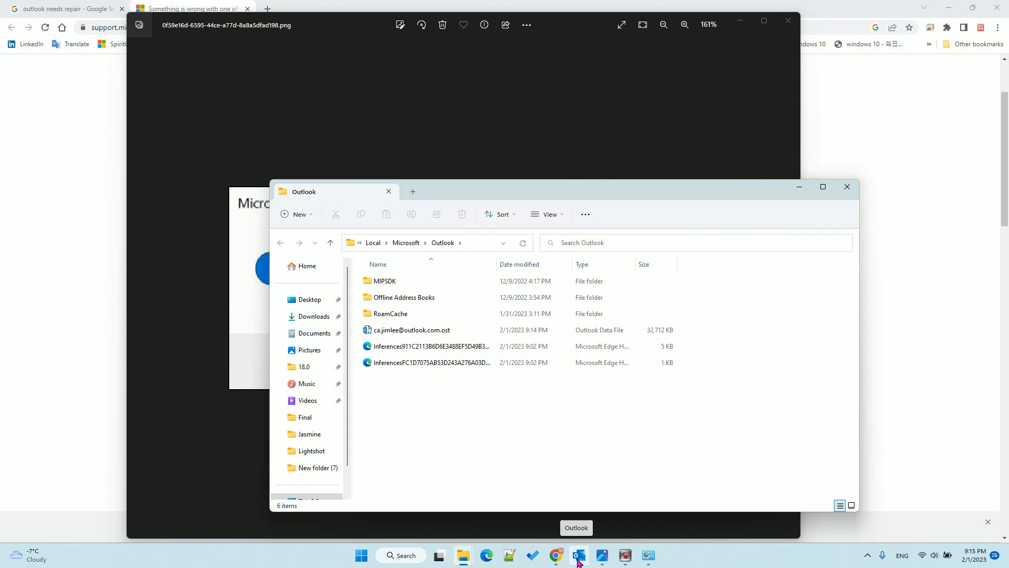
mouse_move(625, 557)
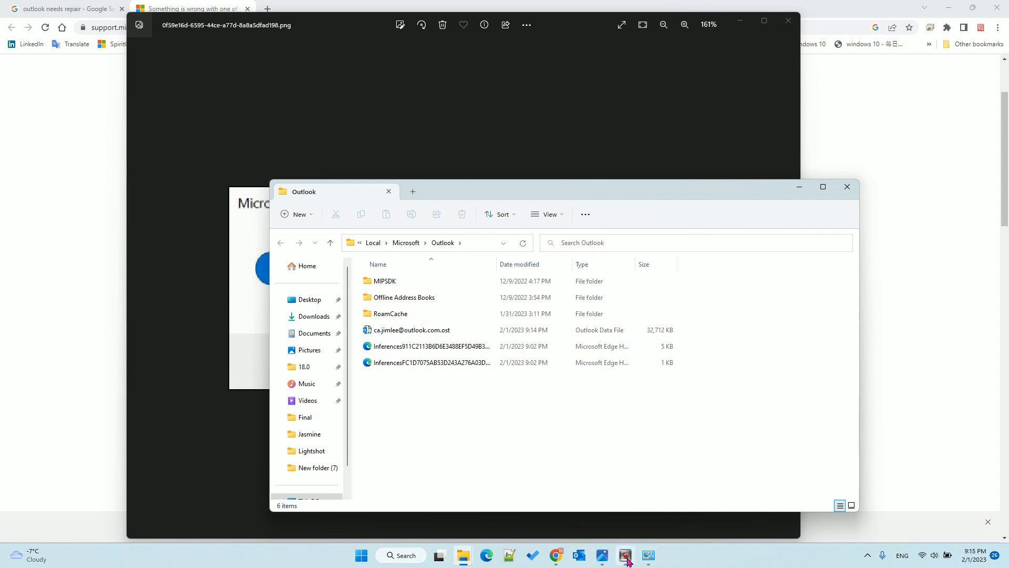